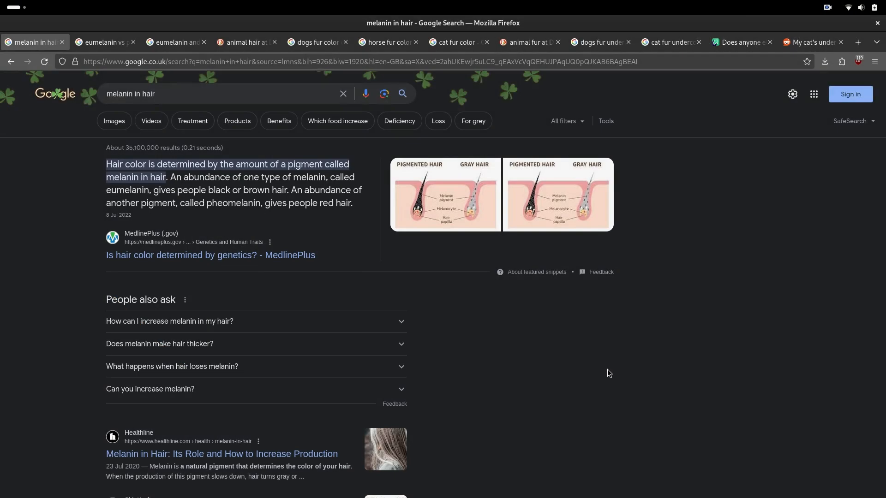
Compare the eumelanin vs pheomelanin and hair chart results, then move to the animal hair images.
left_click(102, 41)
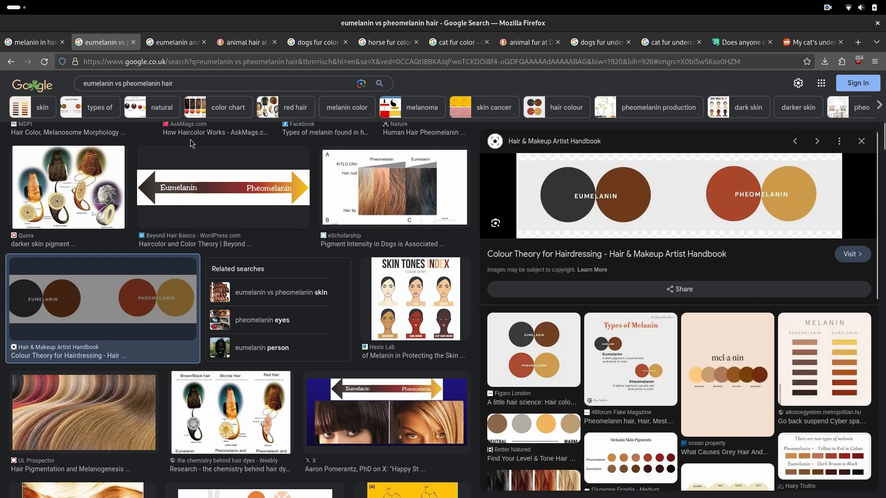
left_click(173, 42)
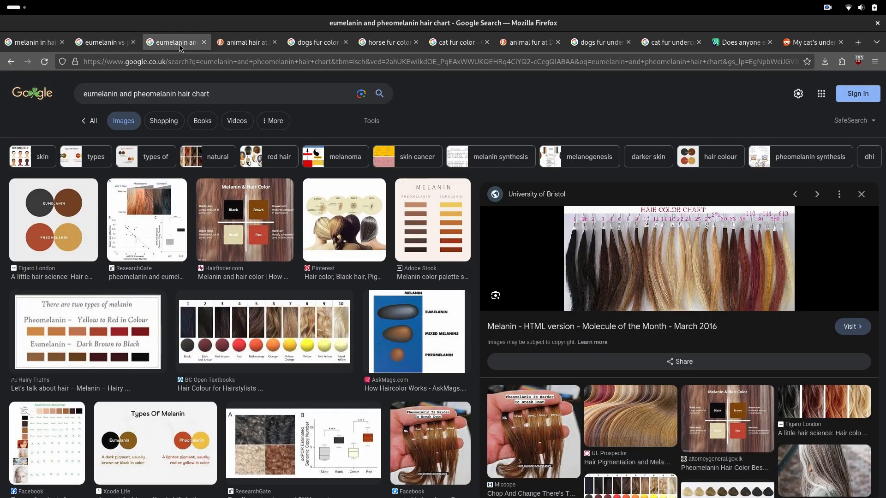
left_click(101, 41)
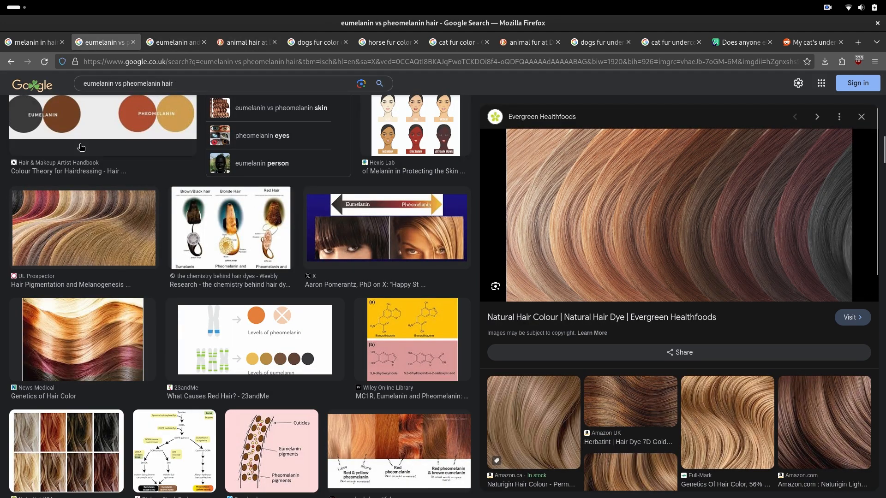
left_click(83, 227)
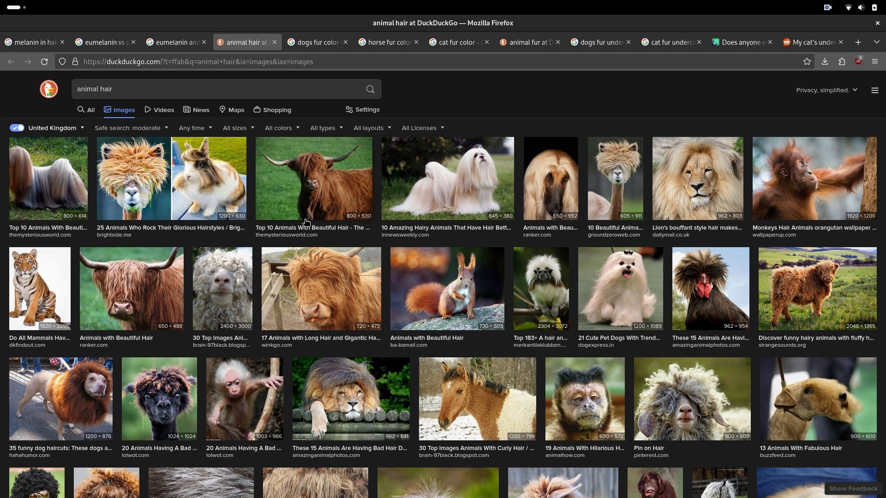
Go through the dog, horse and cat fur colour results and preview the four-coloured kittens photo.
left_click(315, 41)
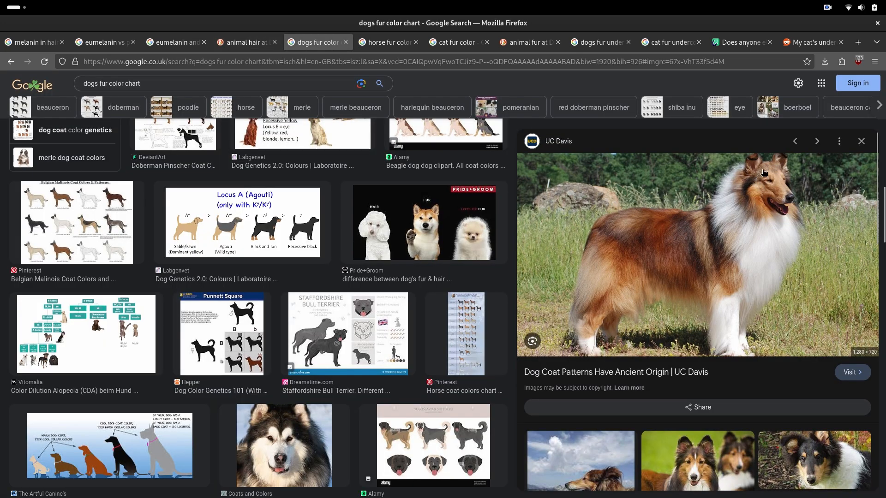
mouse_move(772, 167)
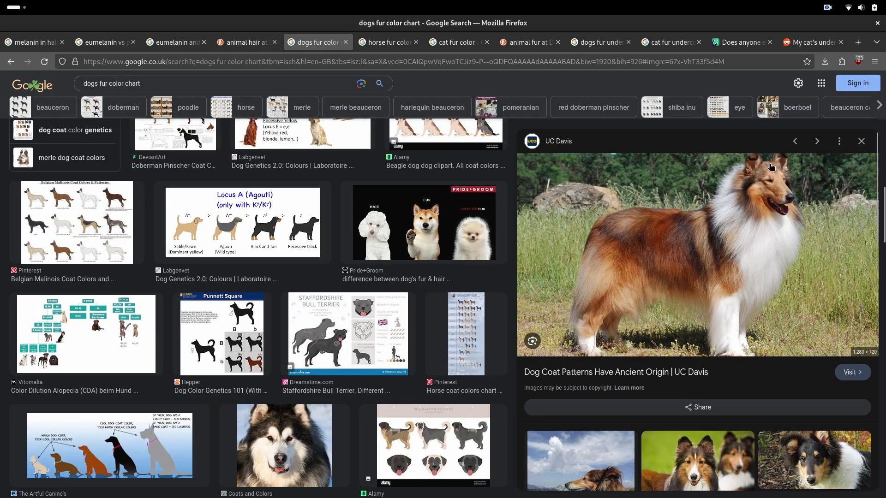
mouse_move(781, 185)
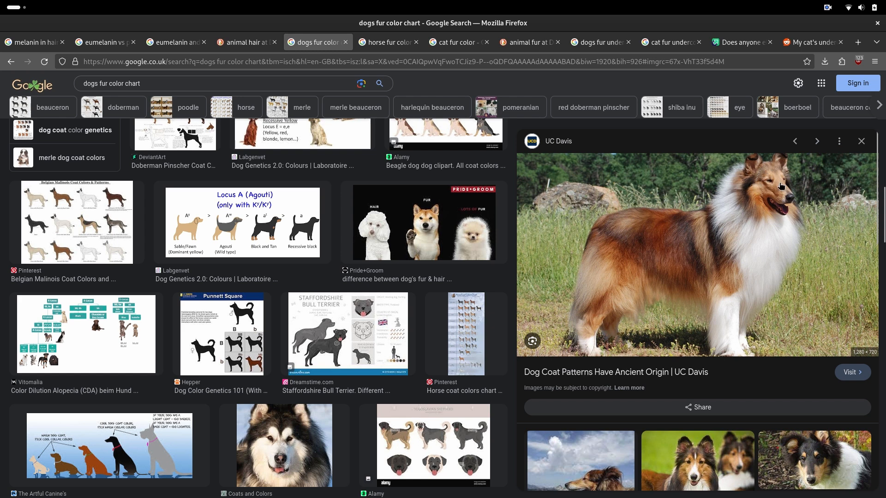
left_click(386, 41)
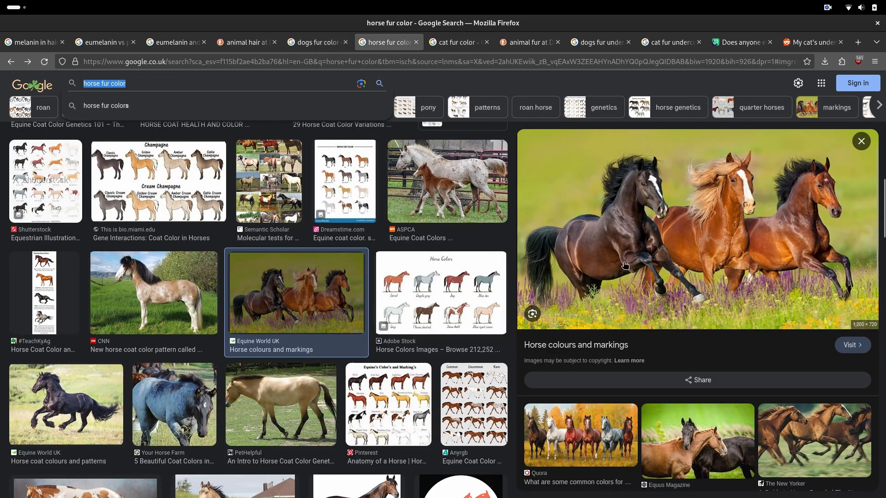
left_click(457, 41)
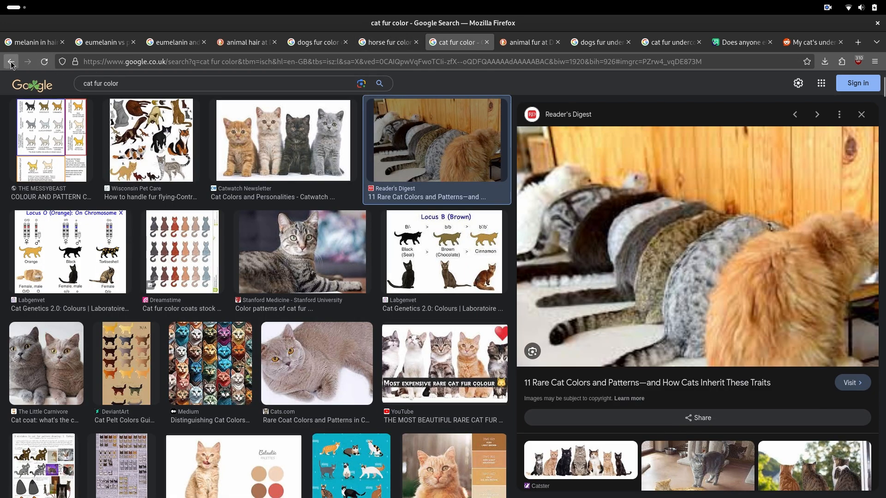
left_click(282, 140)
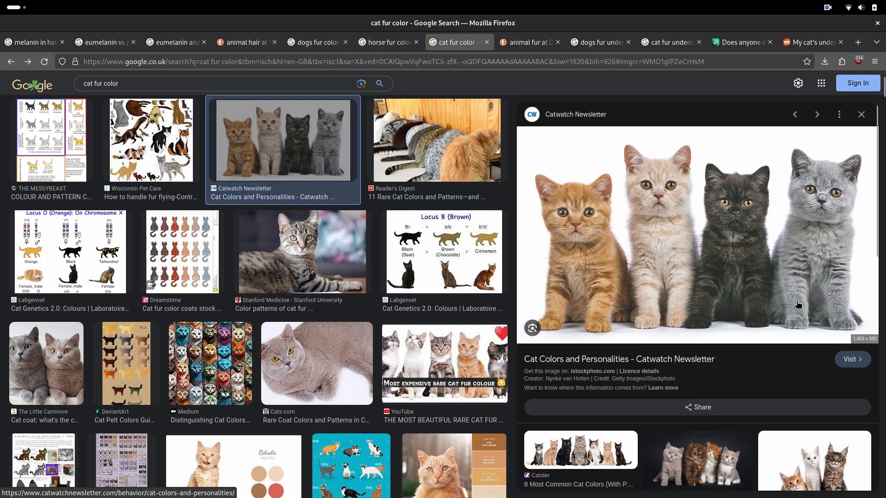
mouse_move(801, 201)
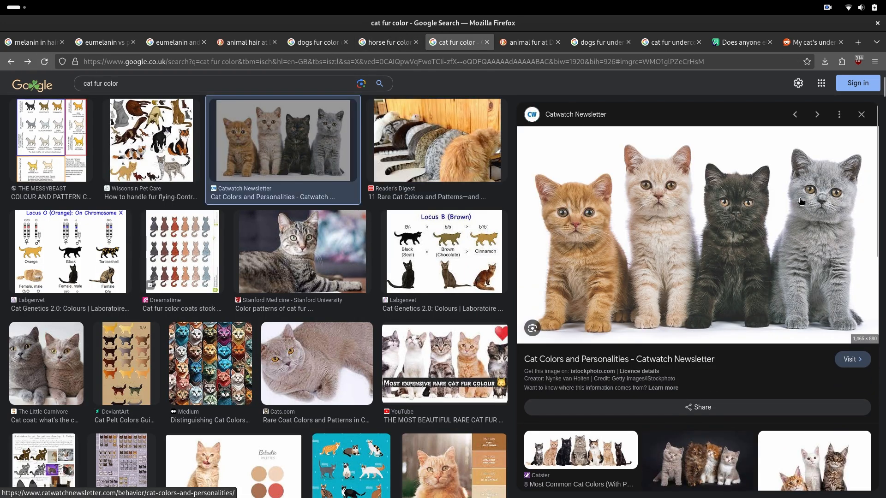
mouse_move(822, 185)
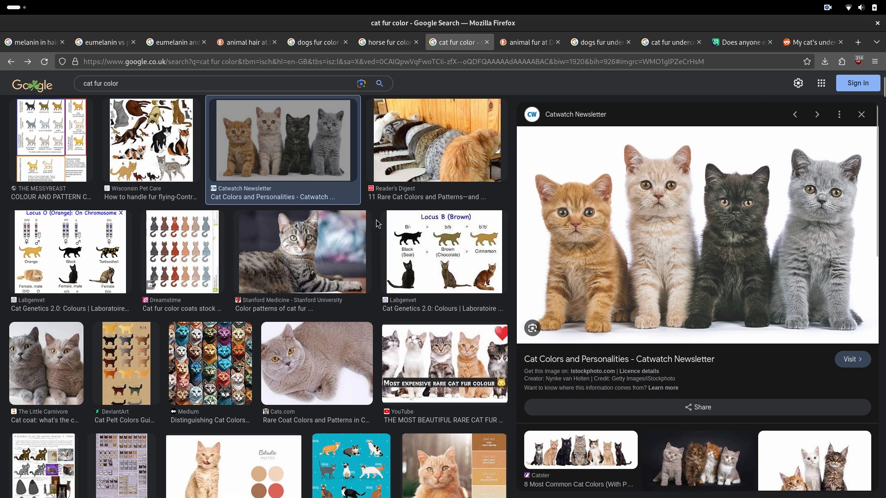
Preview the Stanford Medicine tabby cat photo and look over another part of the grey fur image.
left_click(301, 252)
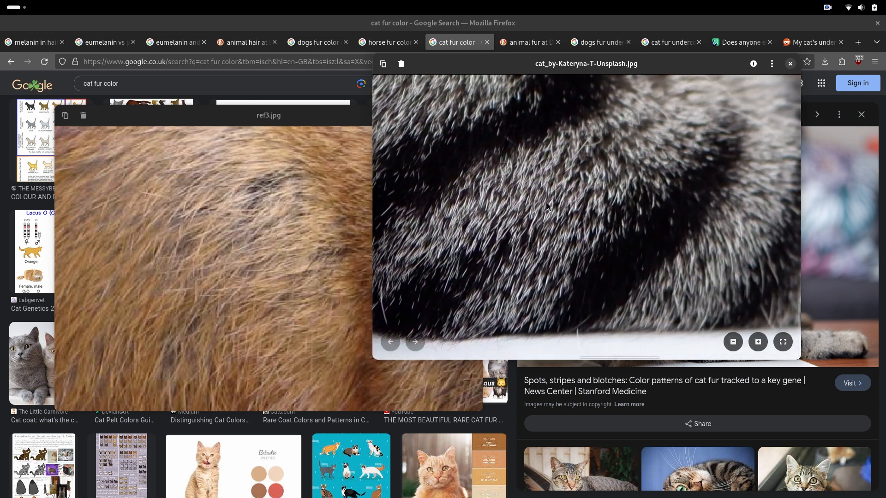
left_click(757, 341)
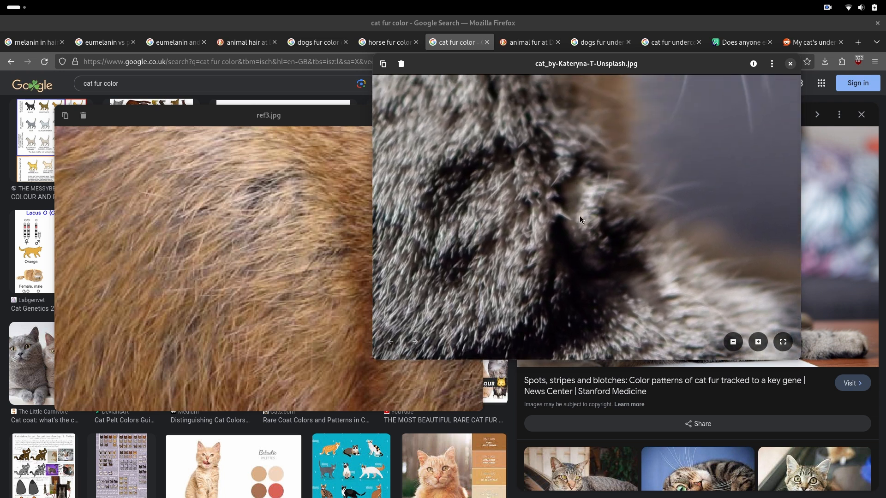
mouse_move(625, 273)
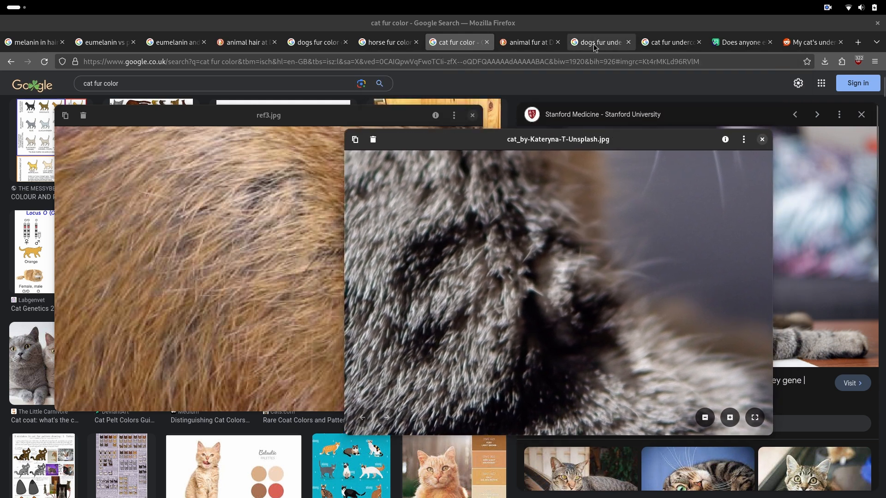
Preview the hands parting orange dog fur photo, then move to the cat fur undercoat results.
left_click(597, 42)
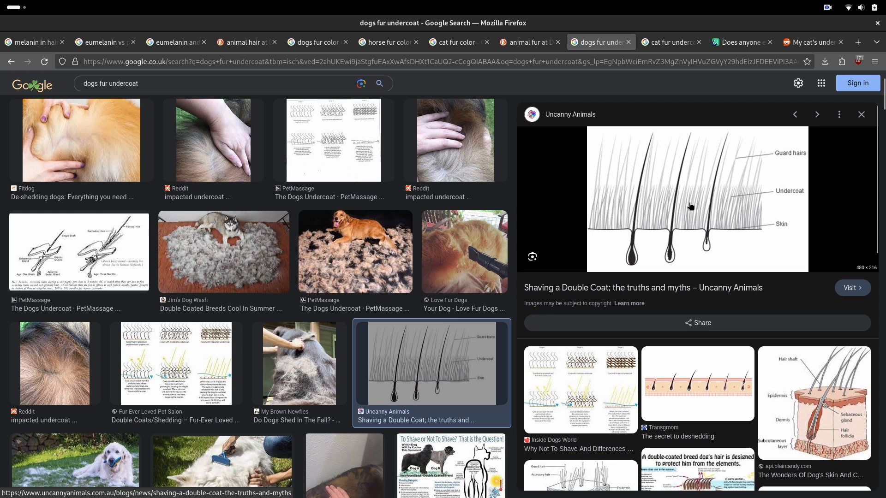
mouse_move(701, 251)
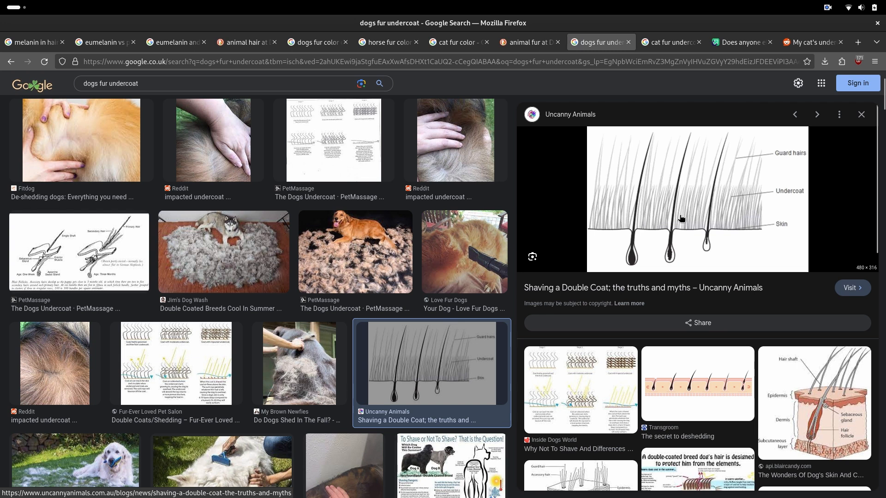
left_click(82, 140)
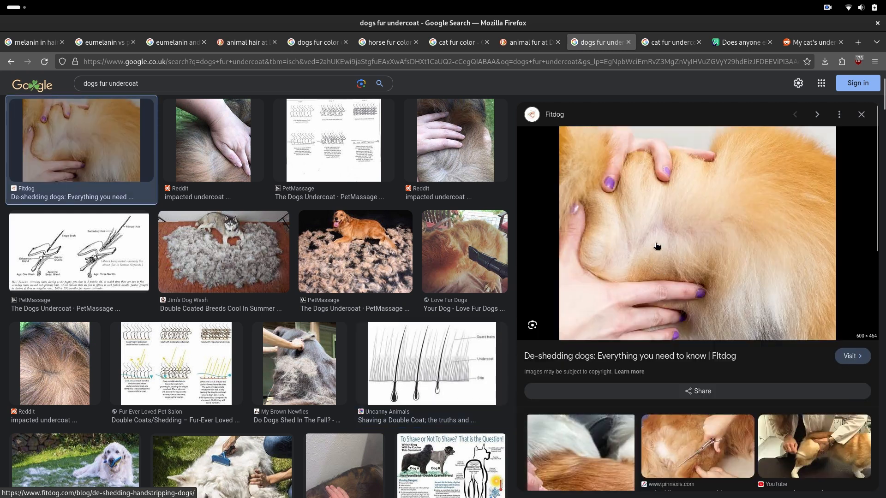
mouse_move(683, 188)
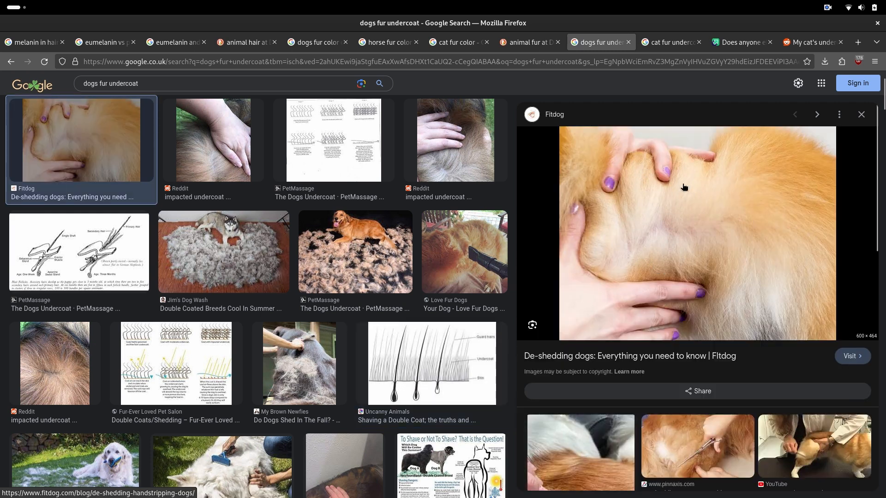
mouse_move(780, 132)
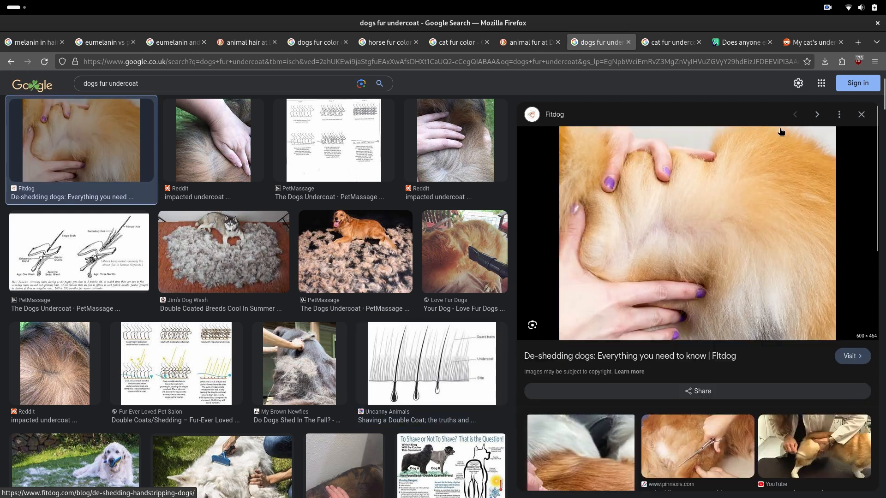
mouse_move(646, 232)
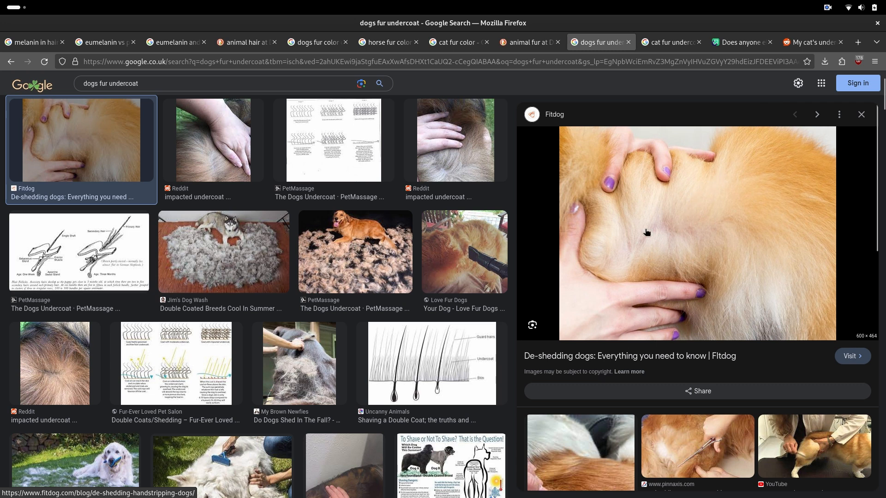
left_click(670, 42)
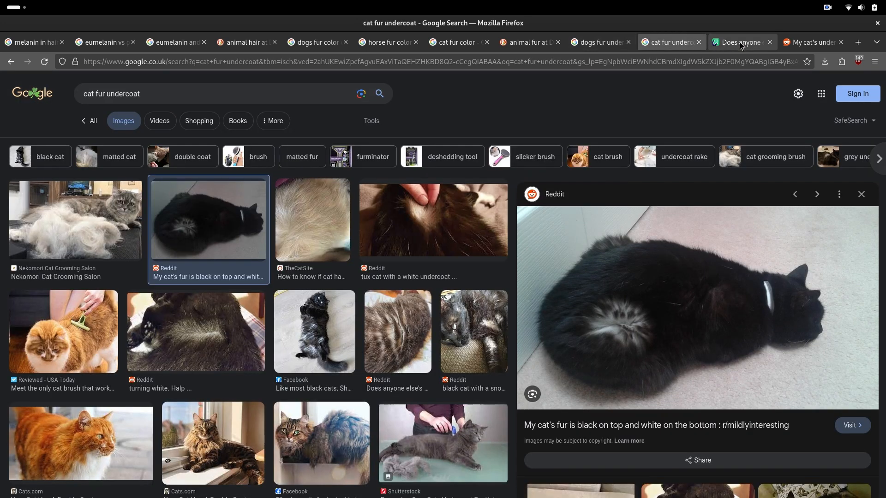
View the tuxedo cat's white undercoat post on Imgur, then the cat undercoat photo on Reddit.
left_click(741, 41)
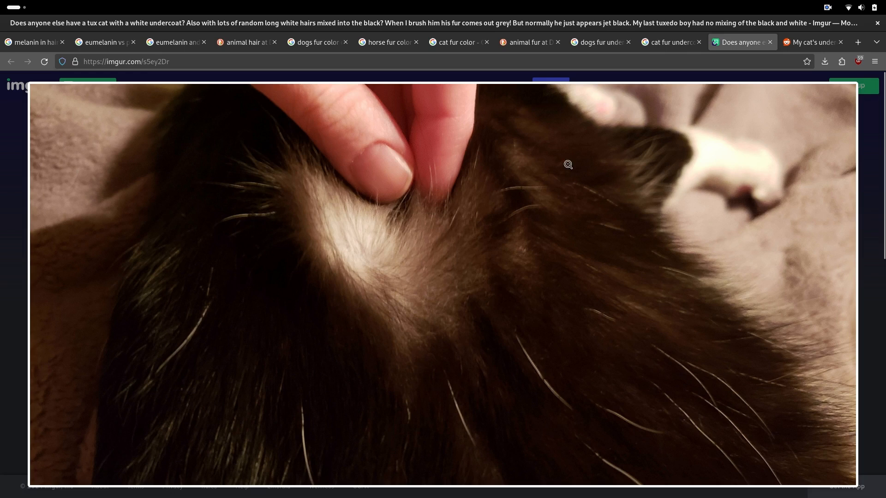
left_click(666, 42)
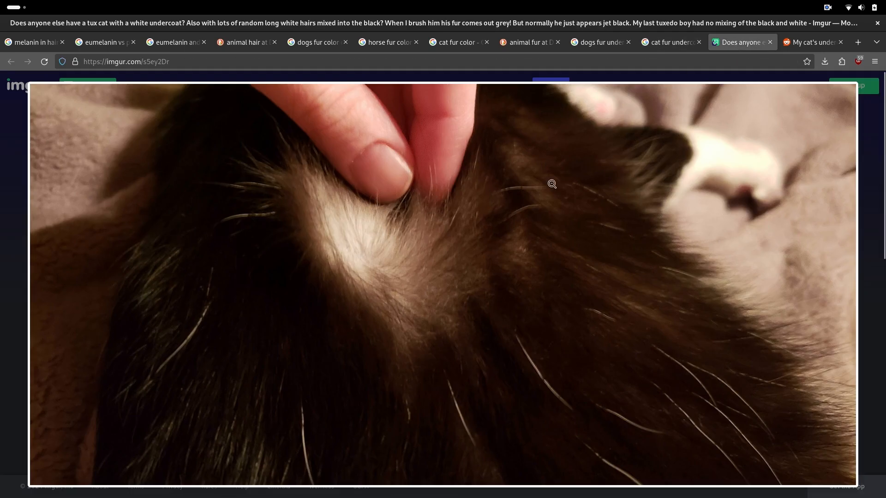
mouse_move(383, 172)
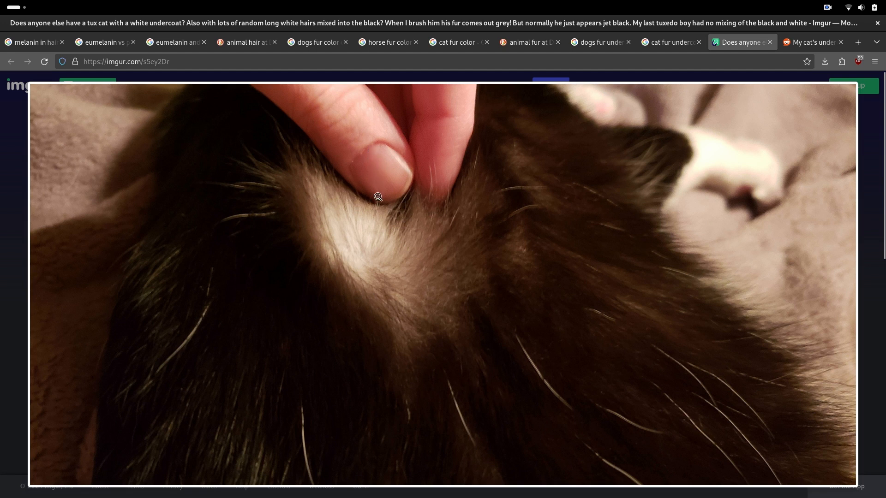
mouse_move(377, 212)
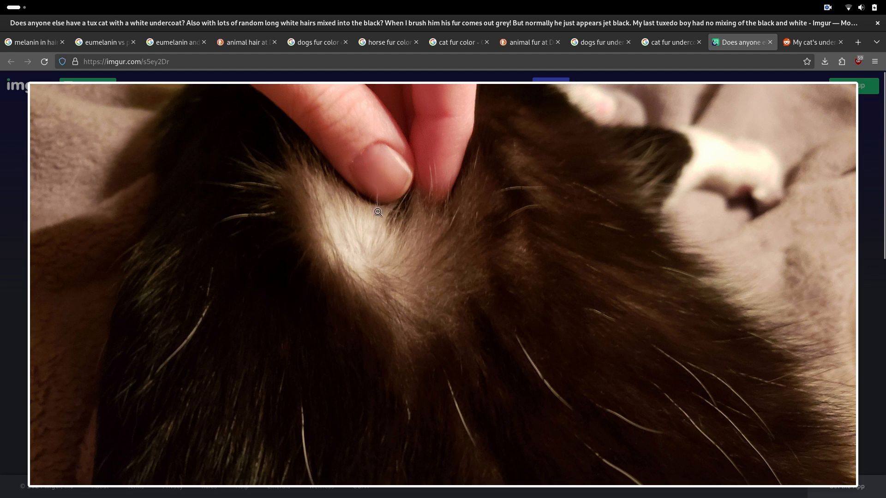
mouse_move(375, 267)
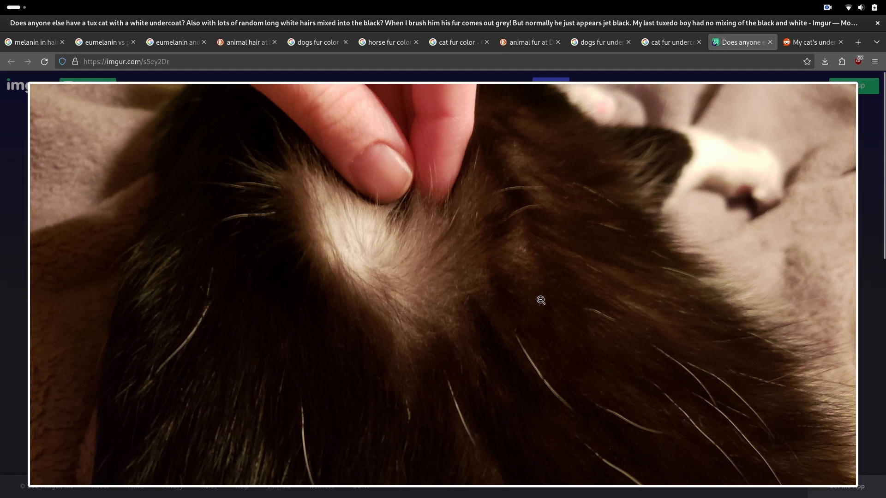
mouse_move(415, 195)
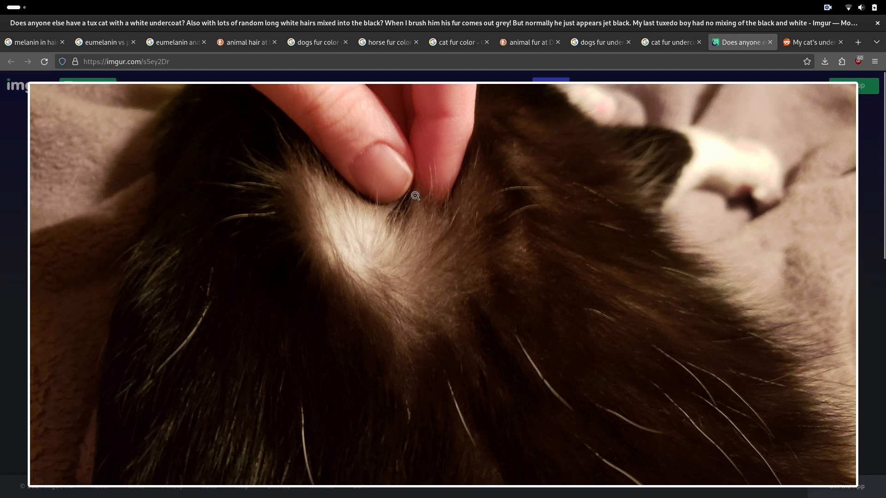
mouse_move(381, 347)
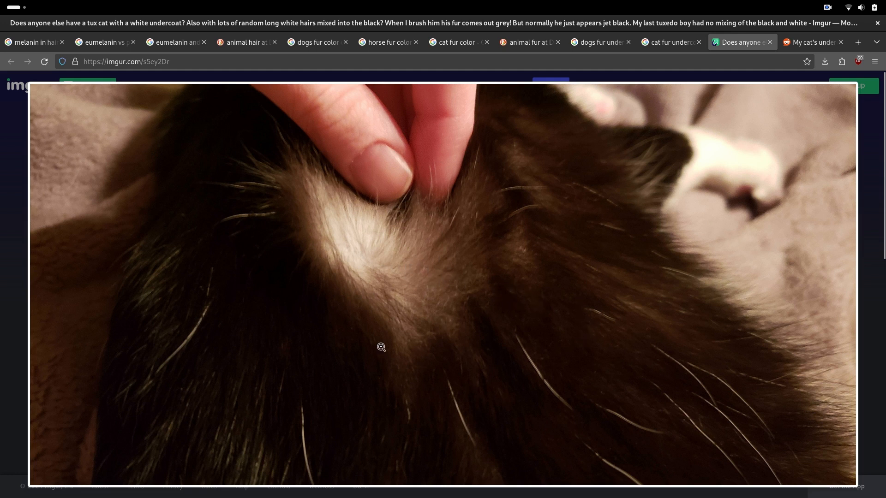
mouse_move(522, 171)
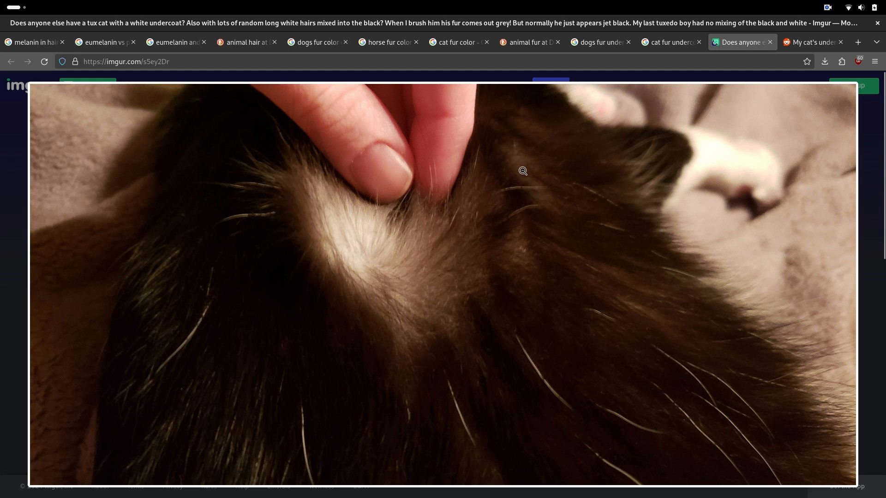
mouse_move(539, 208)
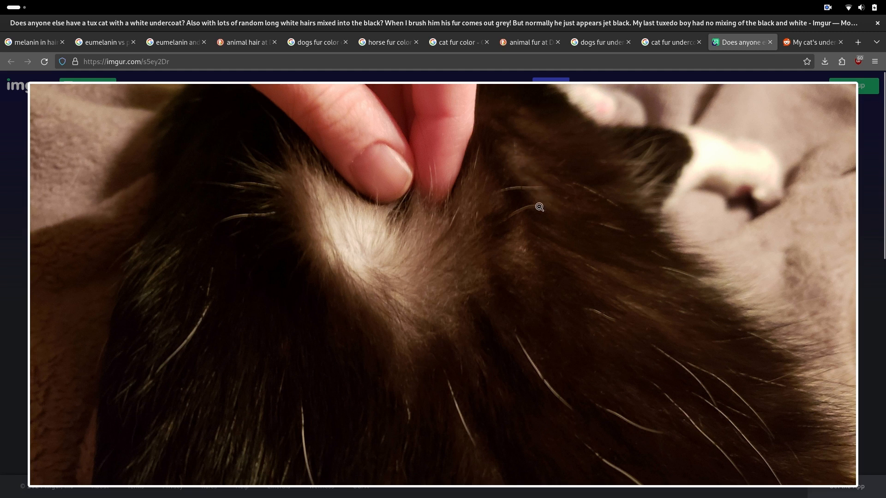
mouse_move(516, 178)
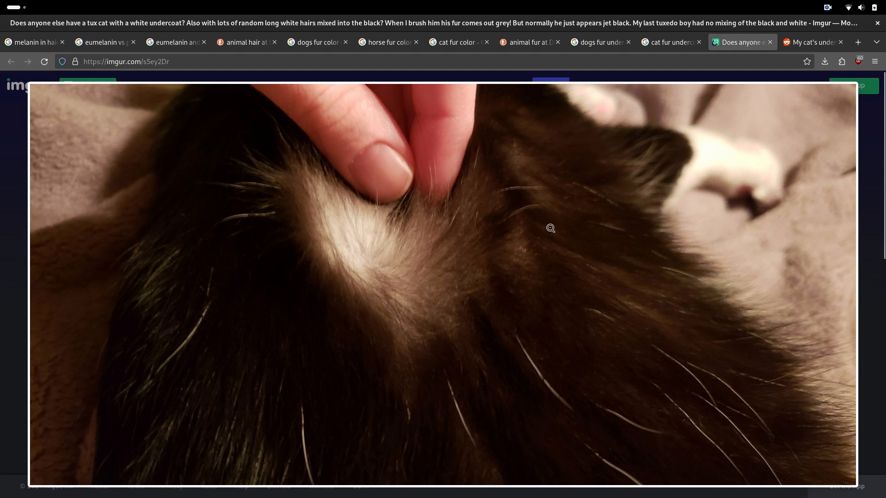
mouse_move(535, 182)
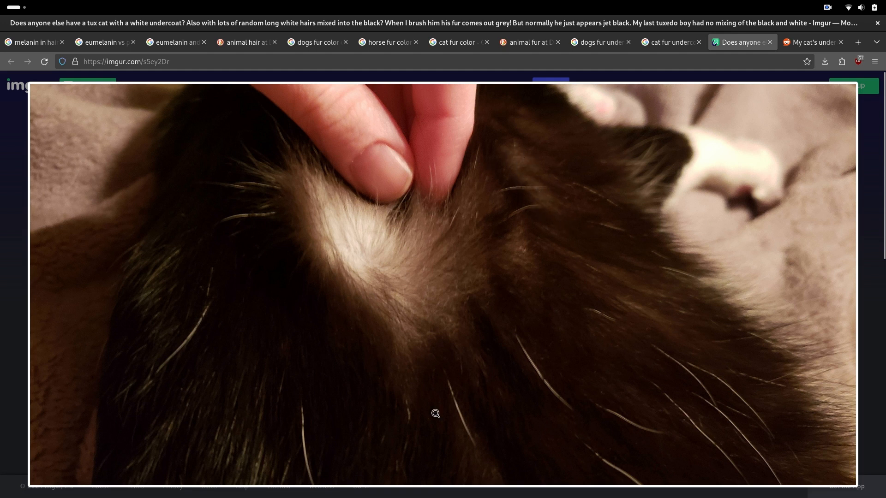
mouse_move(524, 257)
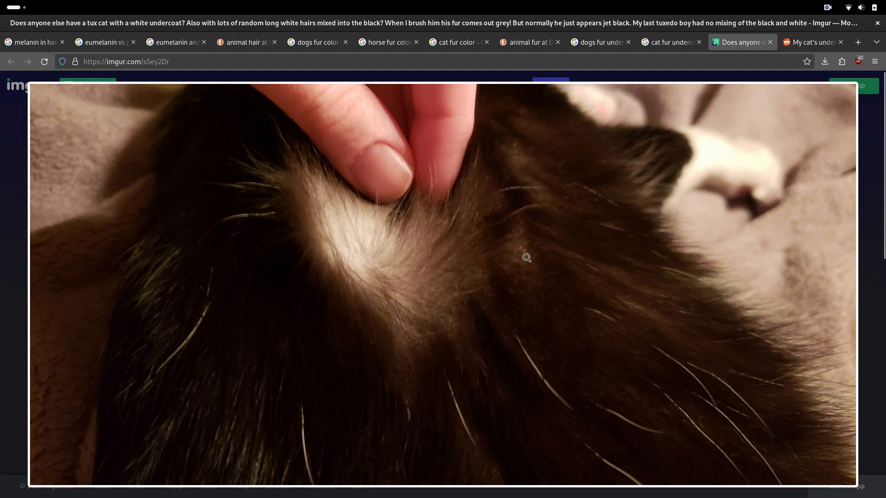
left_click(811, 41)
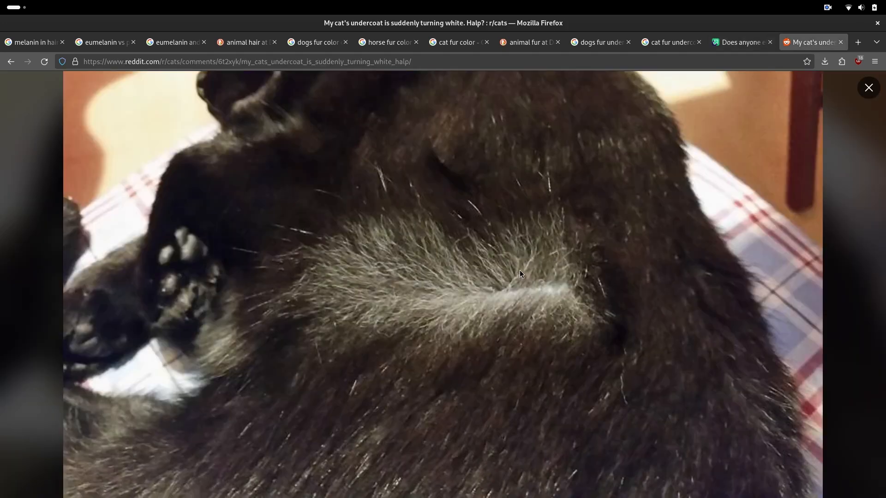
mouse_move(512, 277)
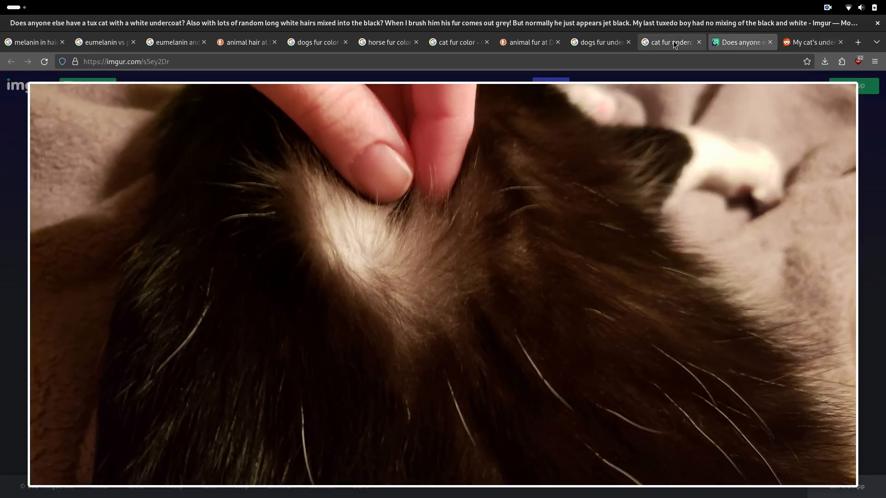
Return to the dogs fur undercoat results and preview the orange dog de-shedding fur photo.
left_click(601, 42)
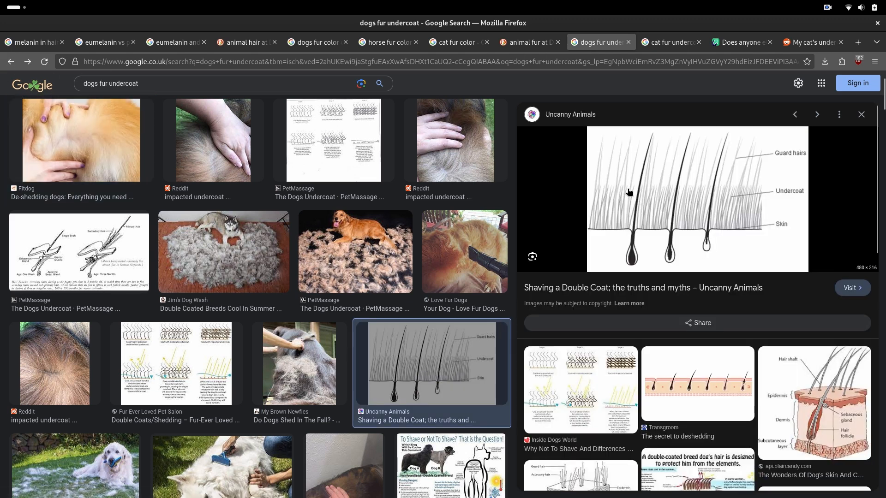
mouse_move(634, 213)
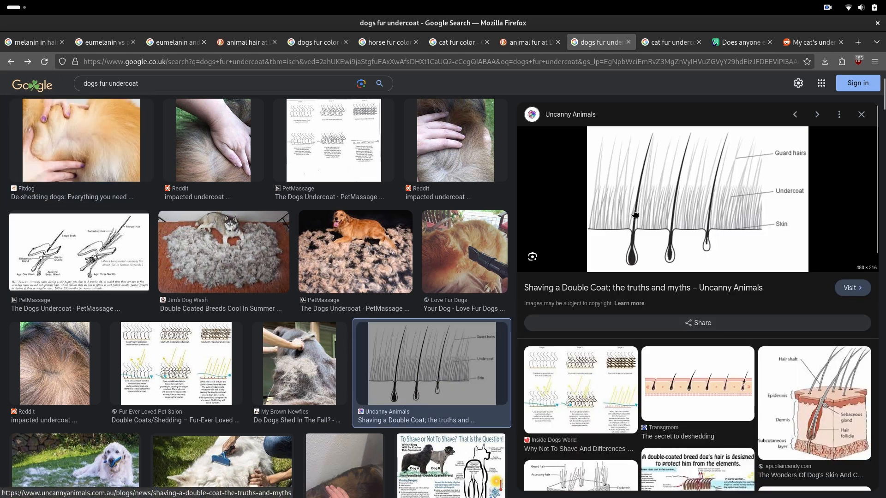
mouse_move(632, 215)
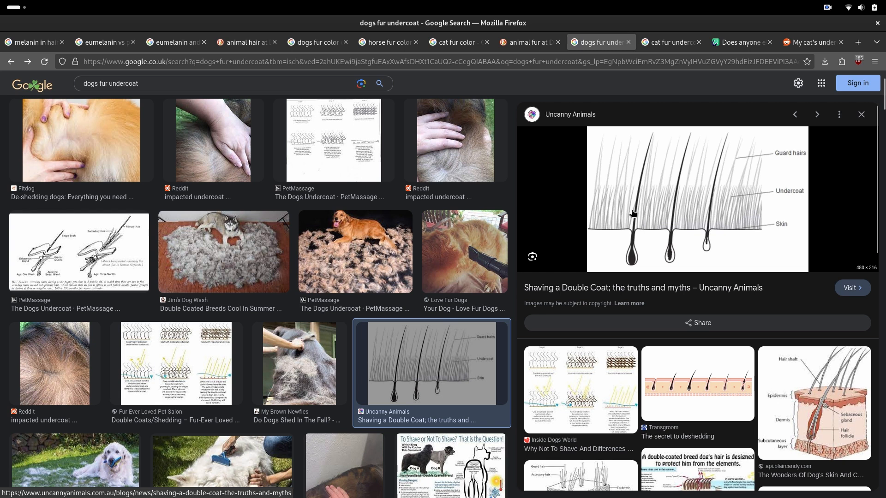
mouse_move(631, 216)
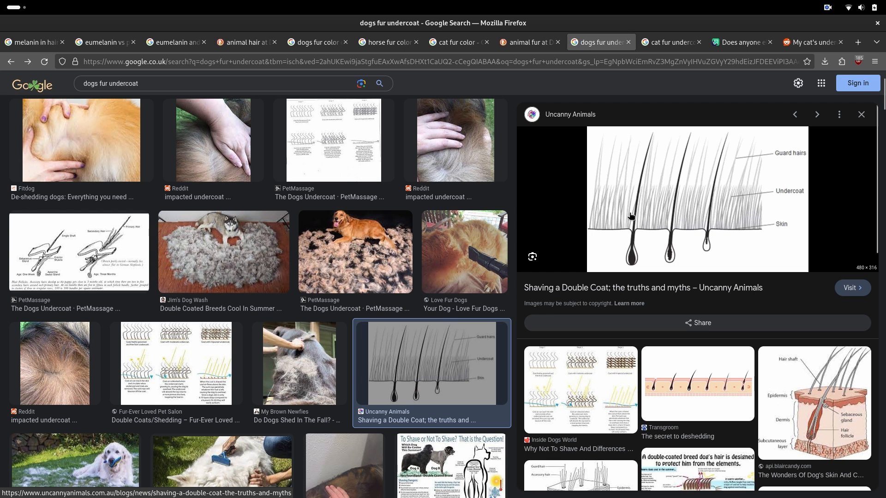
mouse_move(625, 220)
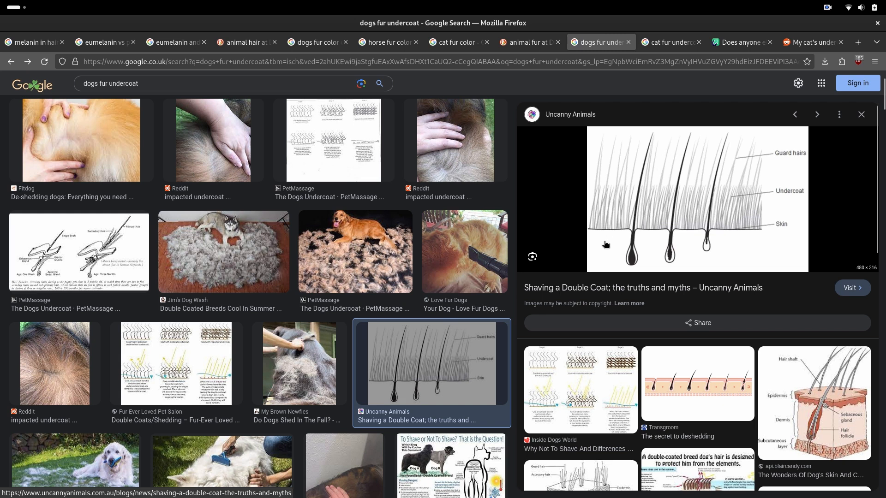
mouse_move(635, 197)
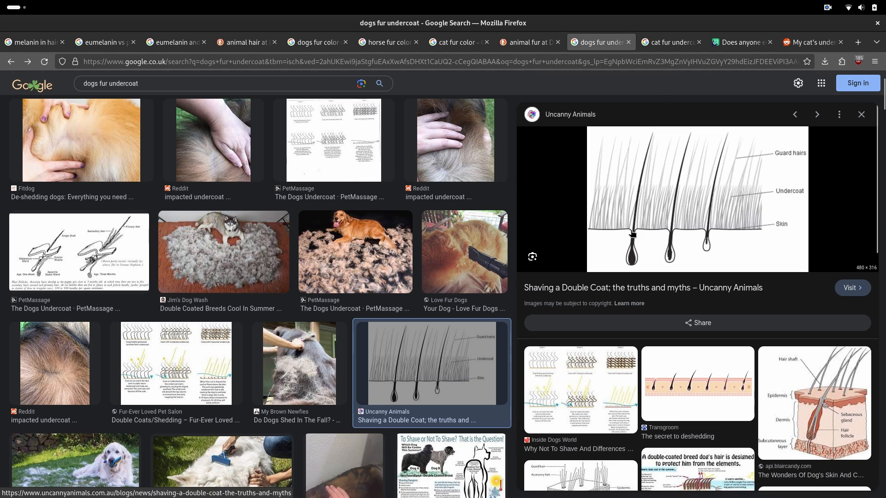
mouse_move(639, 183)
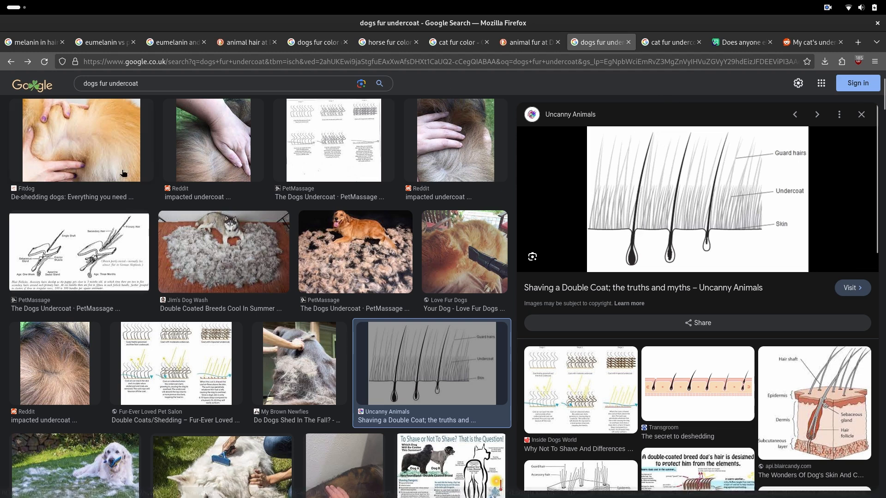
left_click(81, 140)
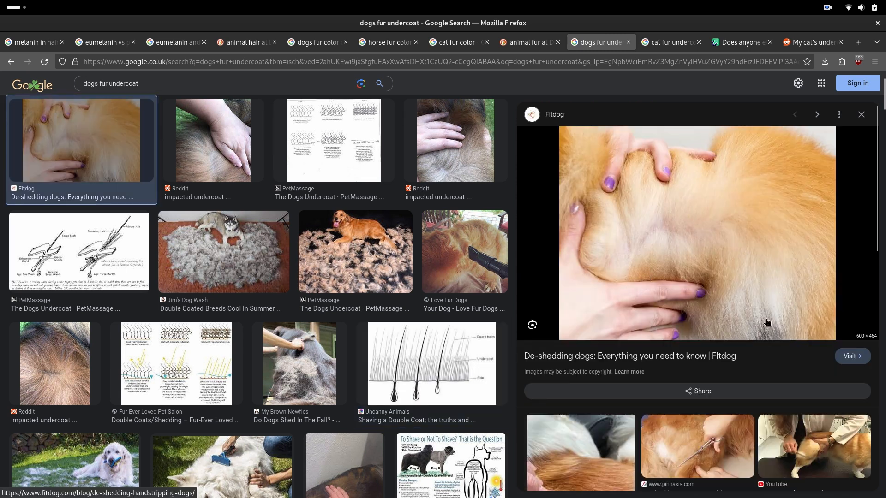
mouse_move(766, 304)
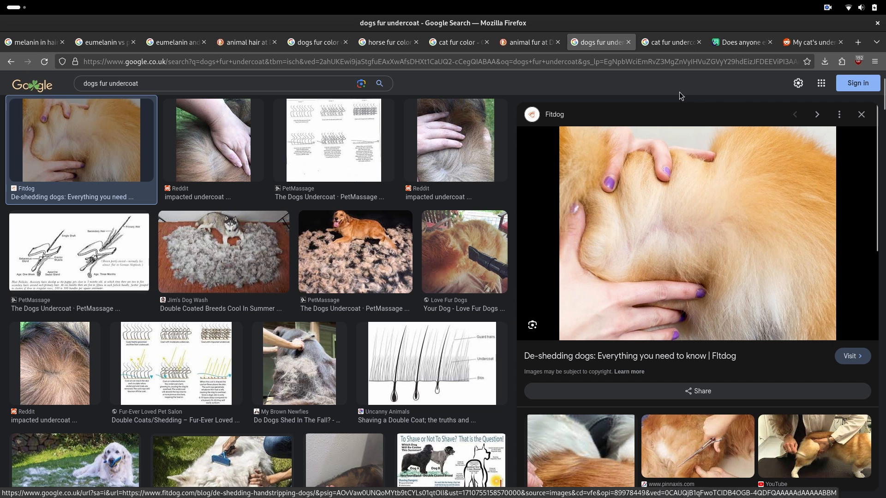
left_click(55, 364)
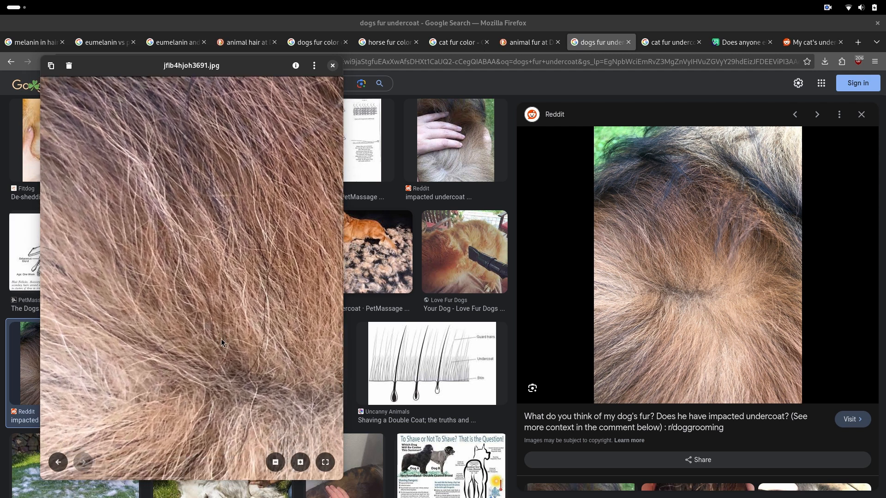
mouse_move(127, 158)
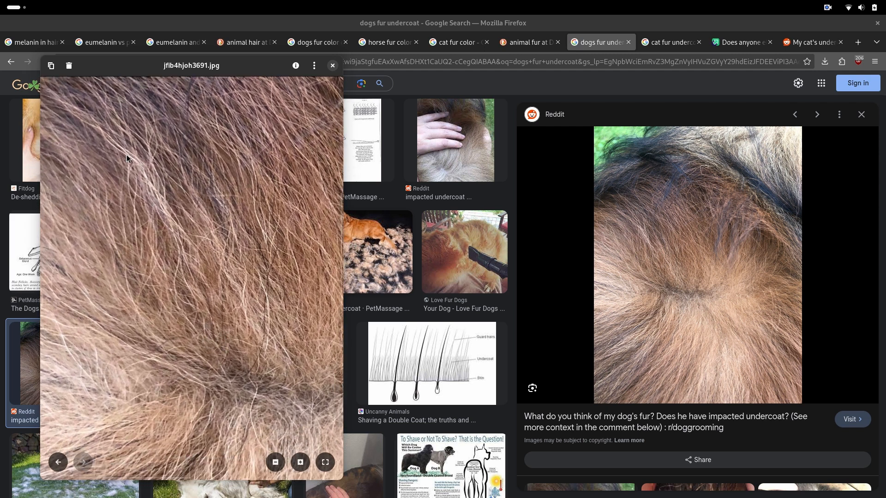
mouse_move(181, 263)
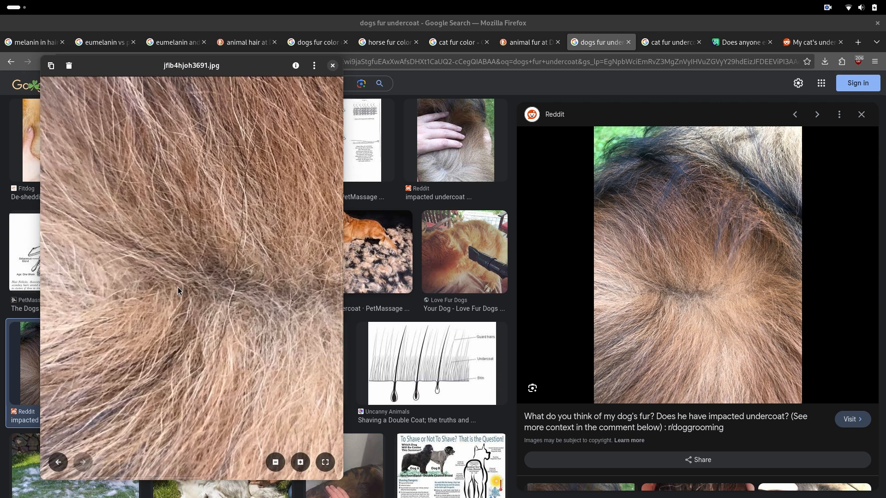
mouse_move(257, 359)
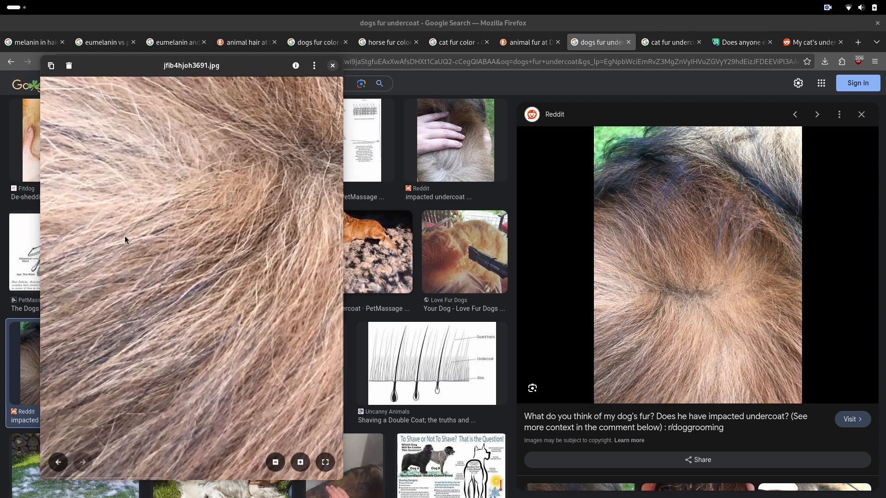
mouse_move(220, 194)
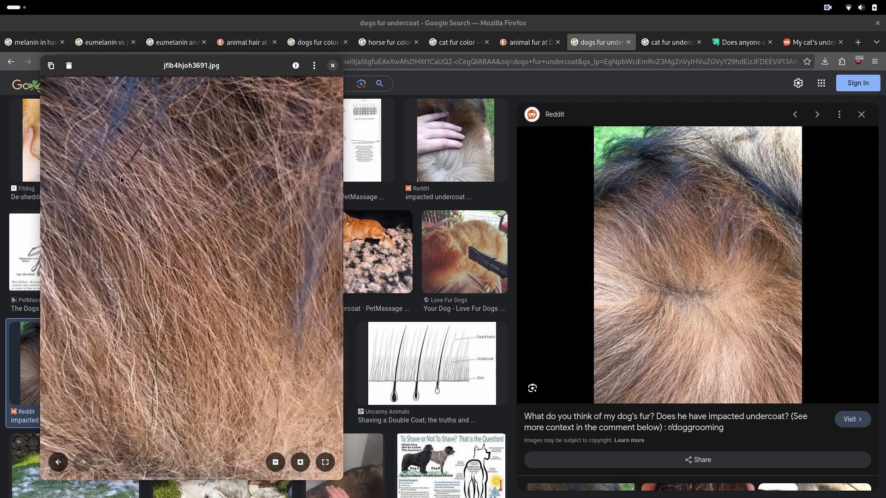
mouse_move(139, 184)
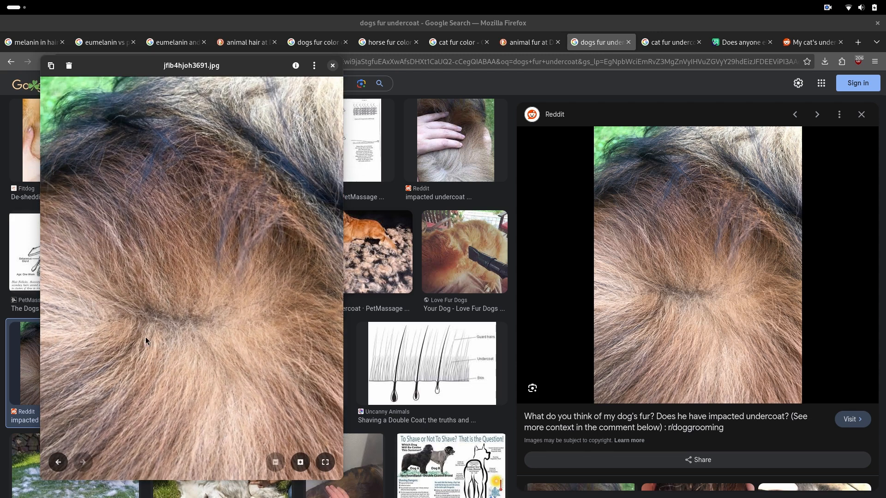
mouse_move(156, 344)
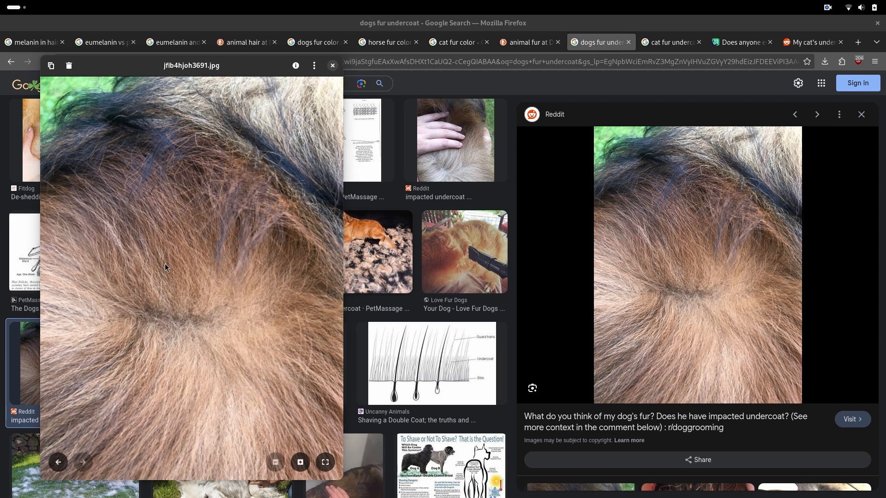
mouse_move(198, 310)
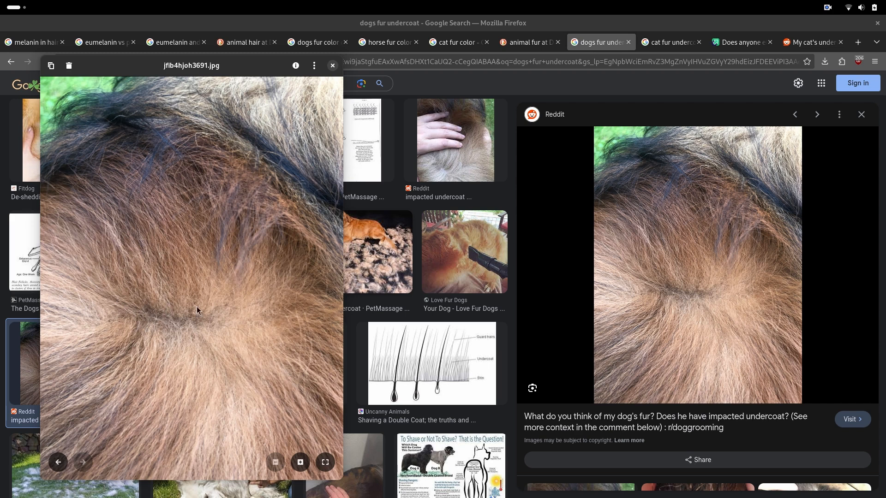
mouse_move(156, 434)
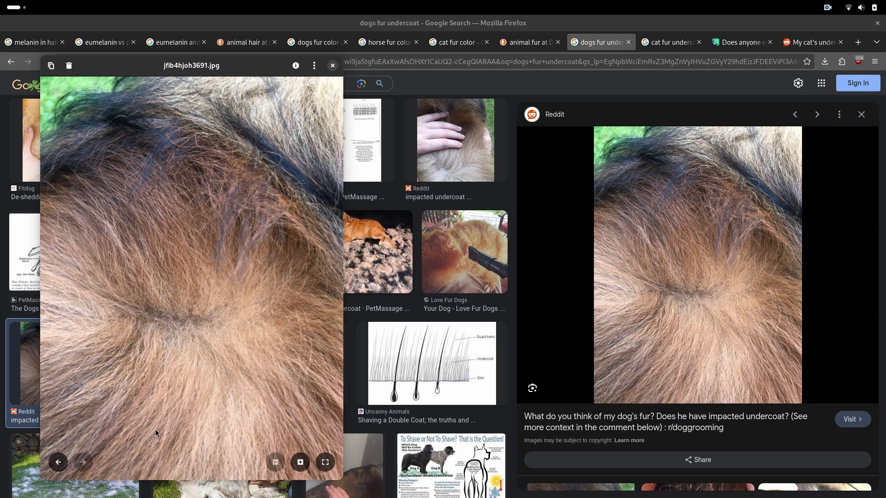
mouse_move(207, 365)
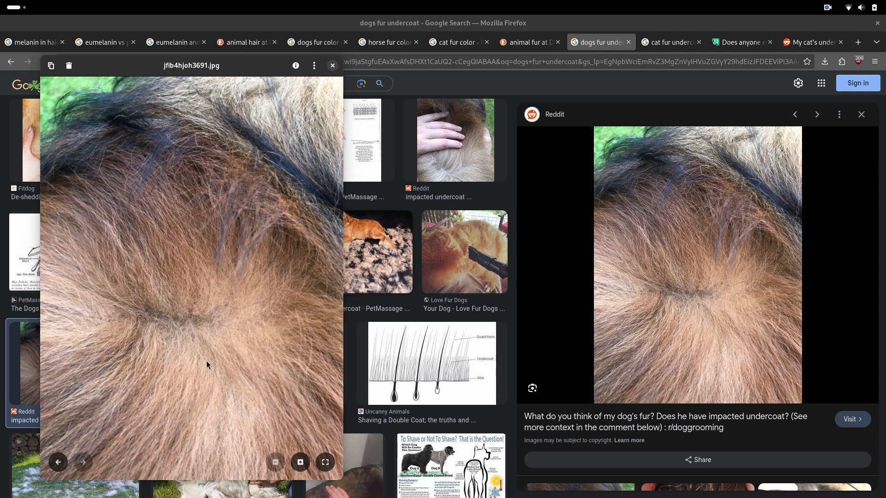
mouse_move(198, 330)
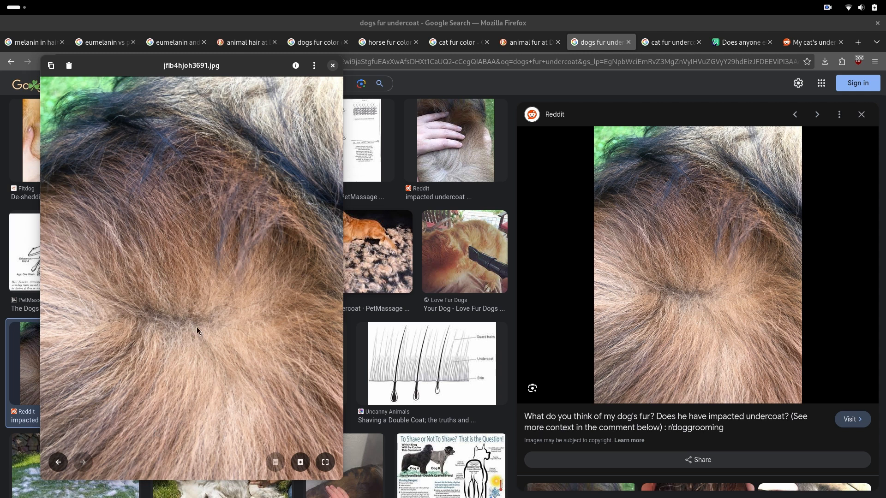
mouse_move(182, 90)
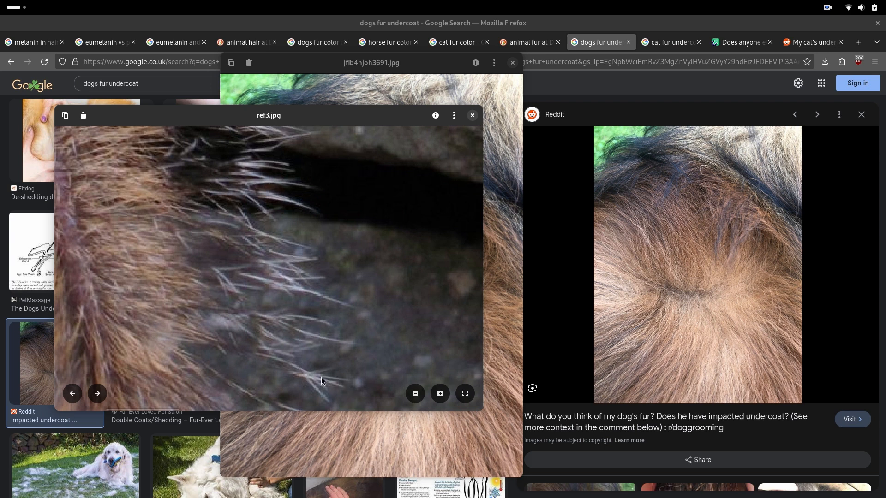
mouse_move(278, 375)
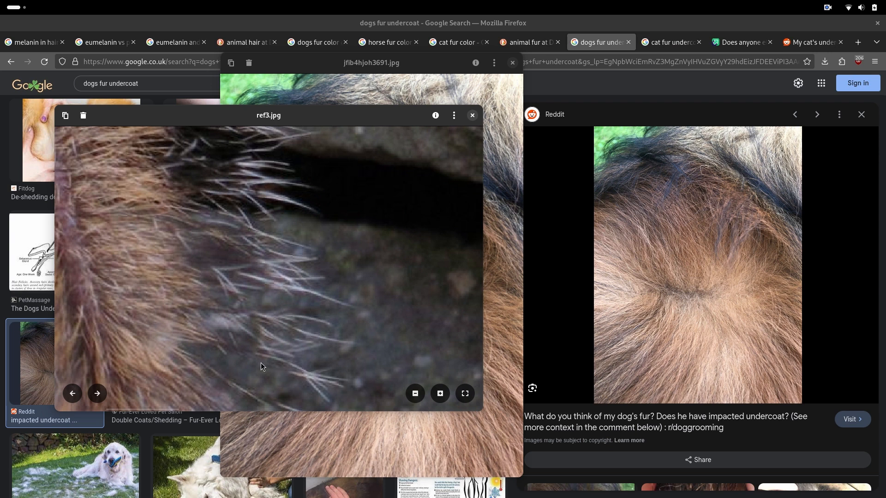
mouse_move(202, 337)
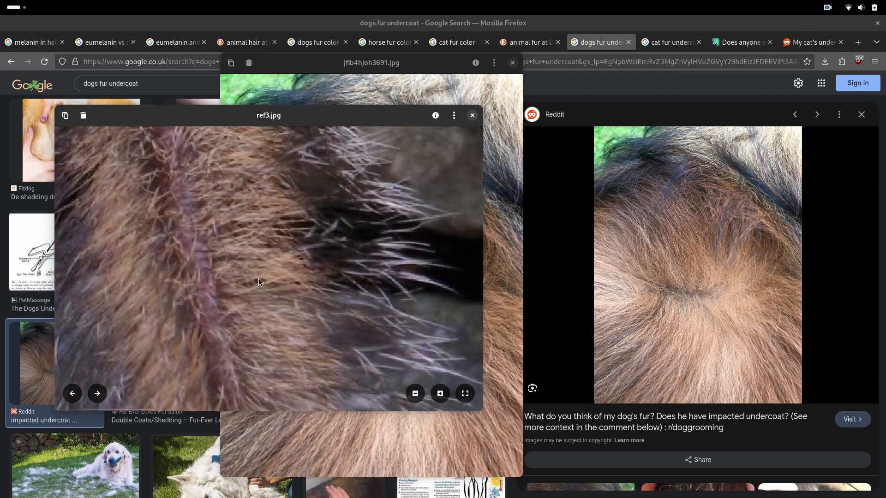
mouse_move(164, 191)
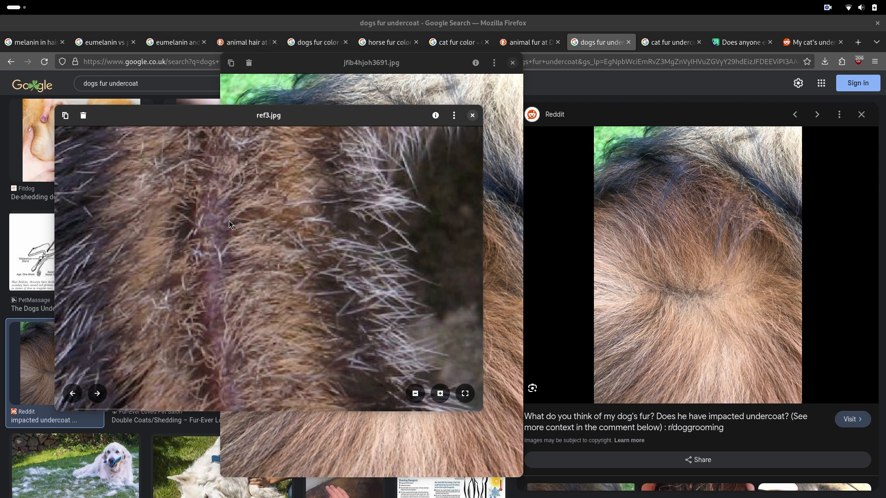
Zoom on the chipmunk's head and pan across the brown, grey and reddish fur areas.
left_click(97, 394)
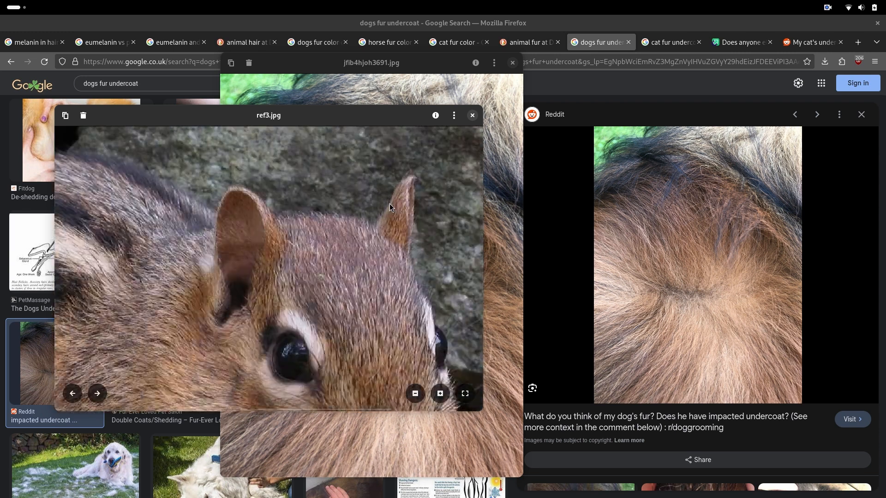
left_click(439, 394)
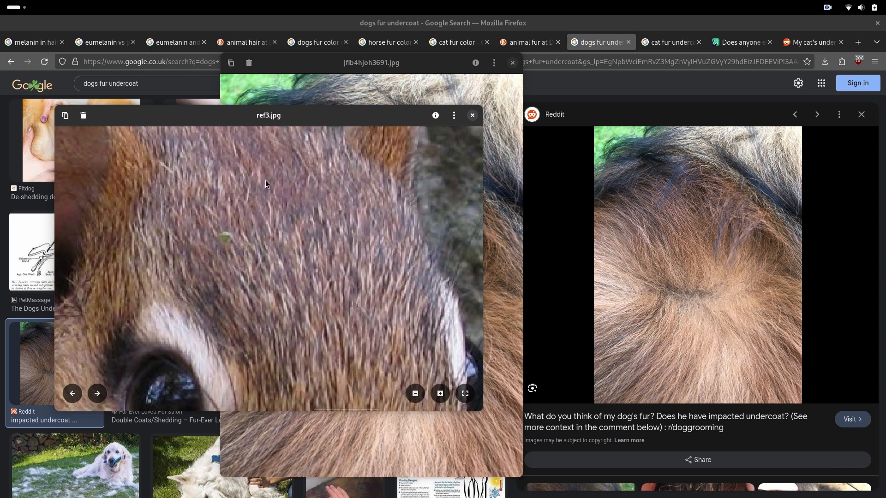
mouse_move(280, 178)
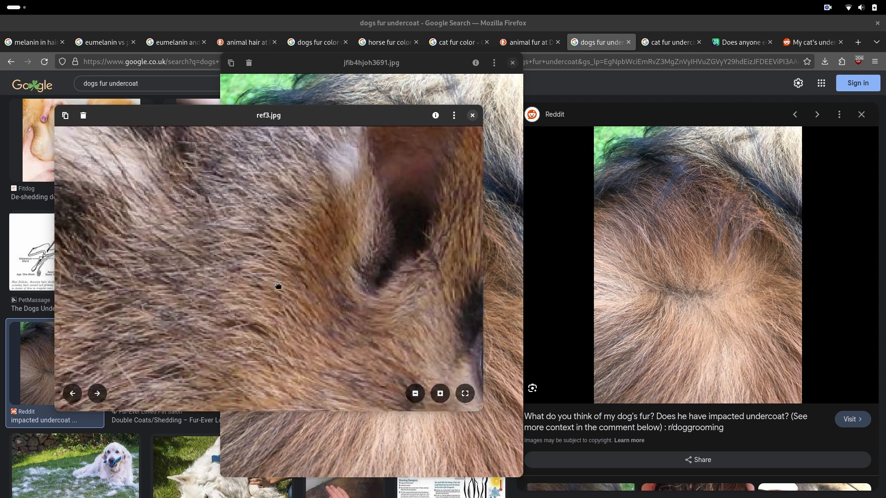
left_click_drag(277, 286, 315, 348)
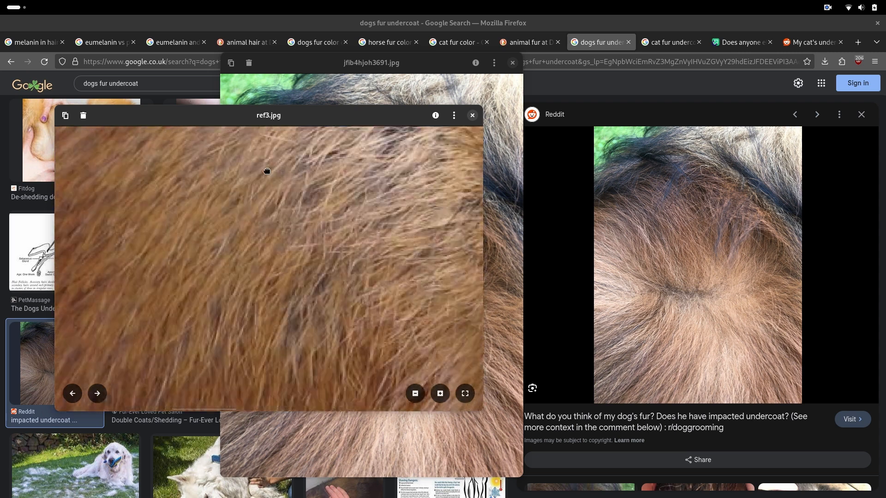
left_click_drag(267, 171, 285, 261)
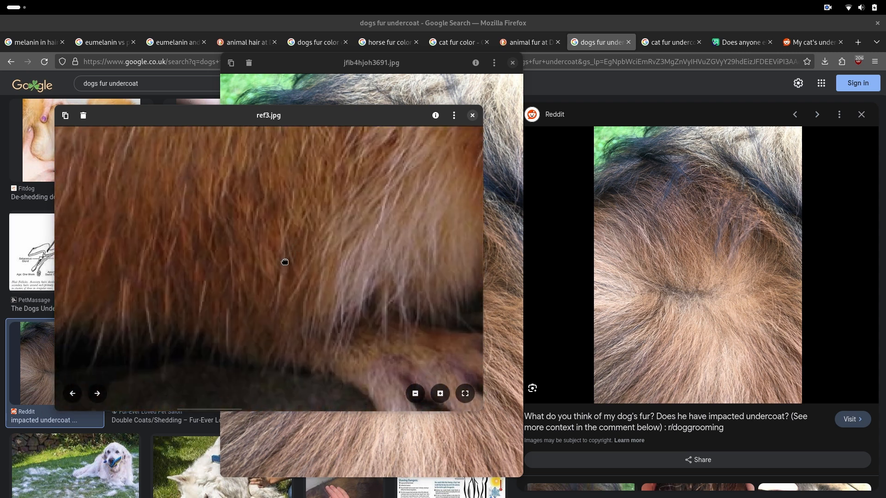
left_click_drag(285, 261, 266, 199)
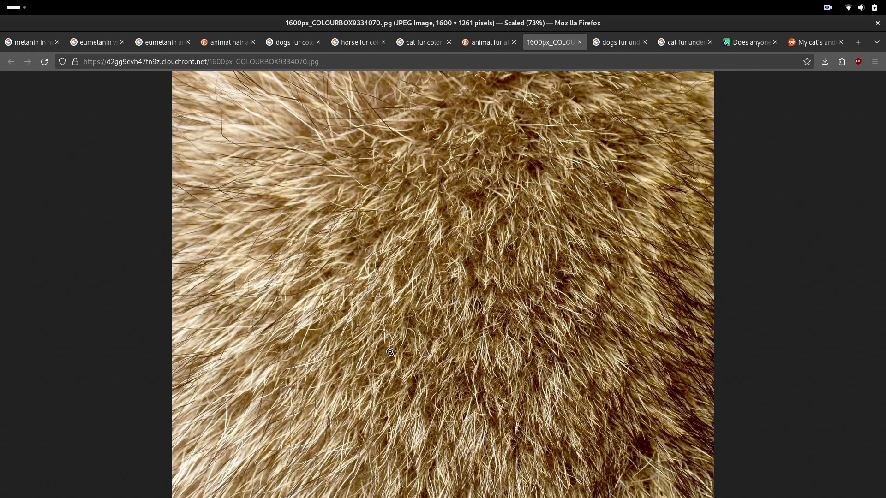
mouse_move(294, 88)
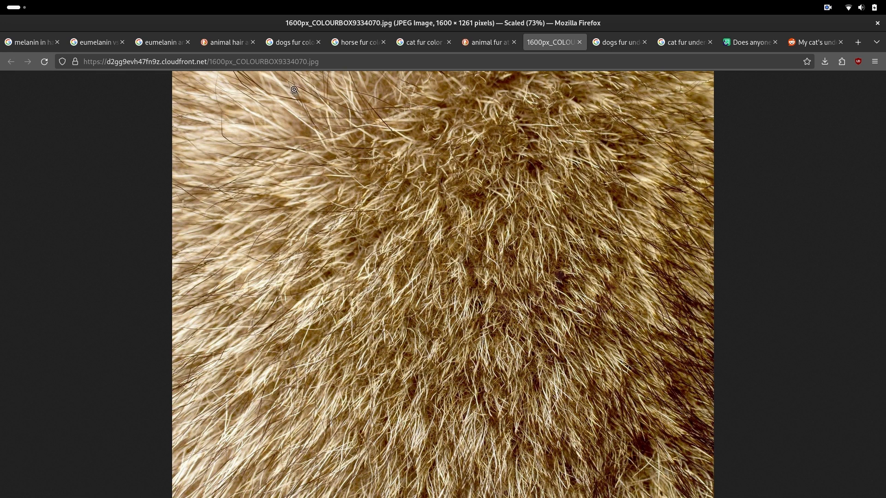
mouse_move(406, 132)
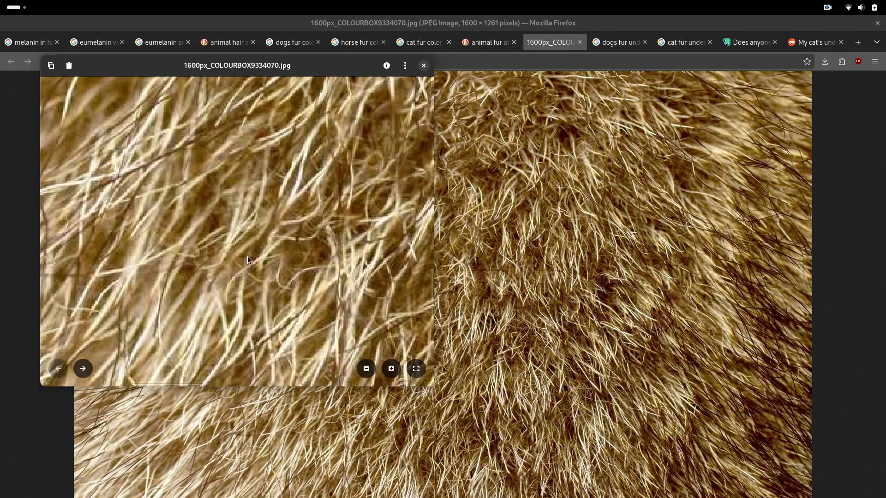
mouse_move(277, 221)
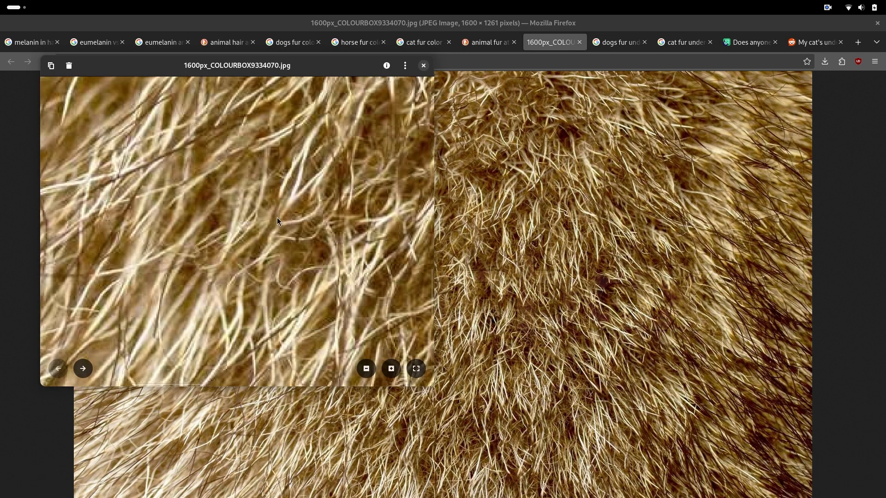
mouse_move(324, 128)
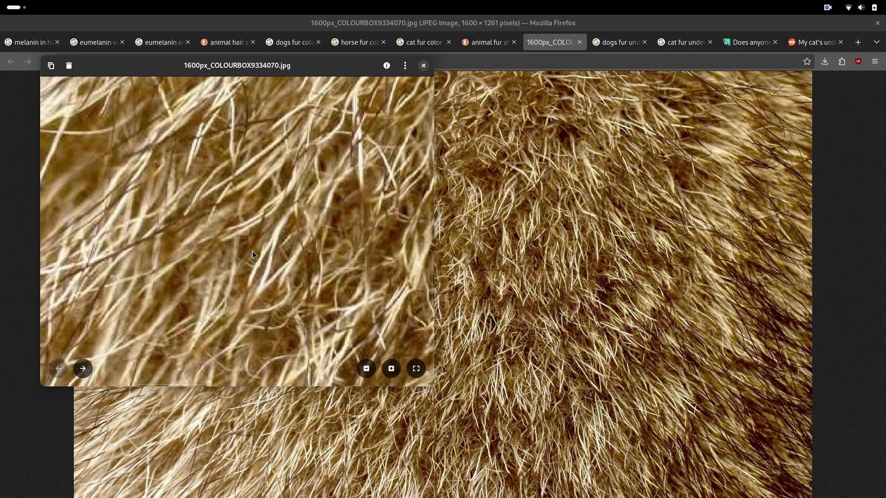
mouse_move(242, 261)
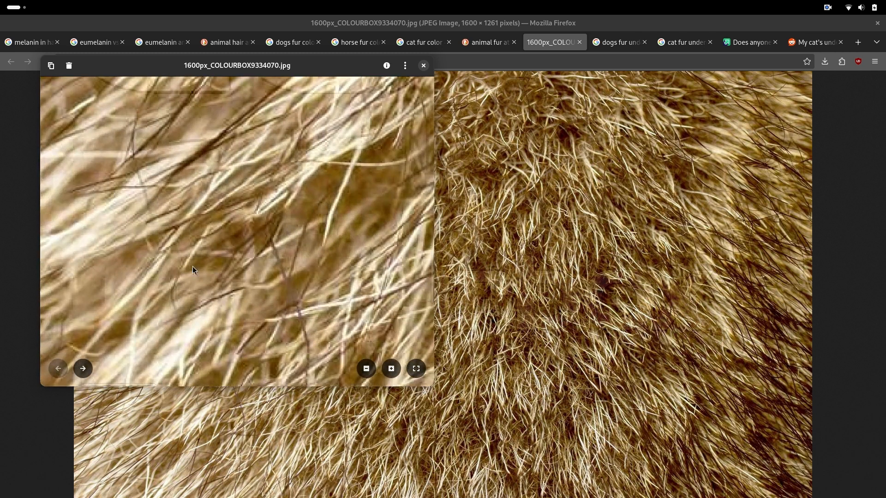
mouse_move(167, 202)
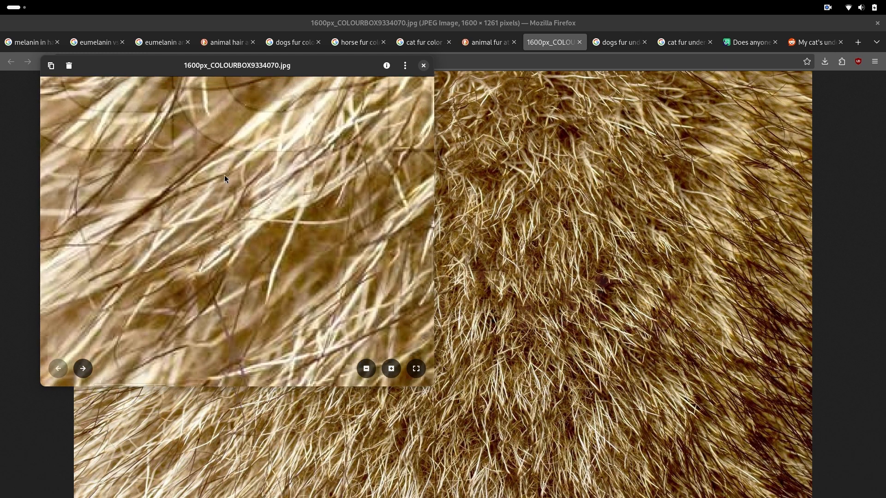
mouse_move(242, 168)
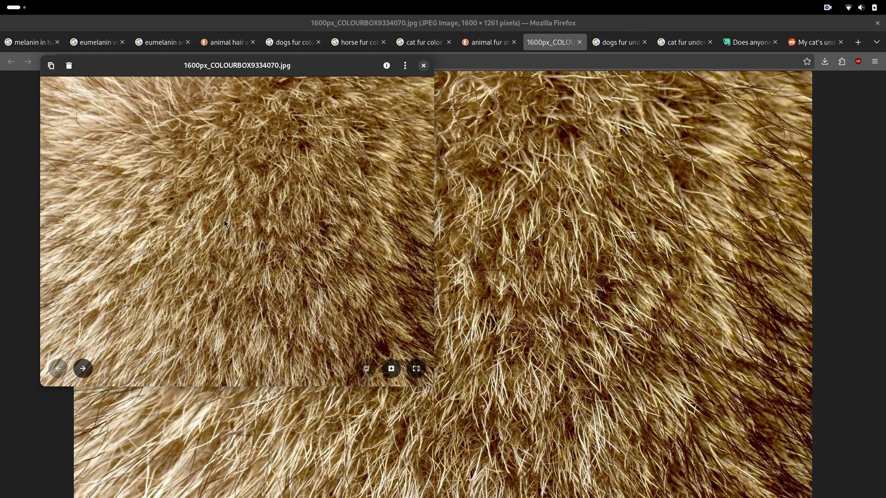
mouse_move(235, 250)
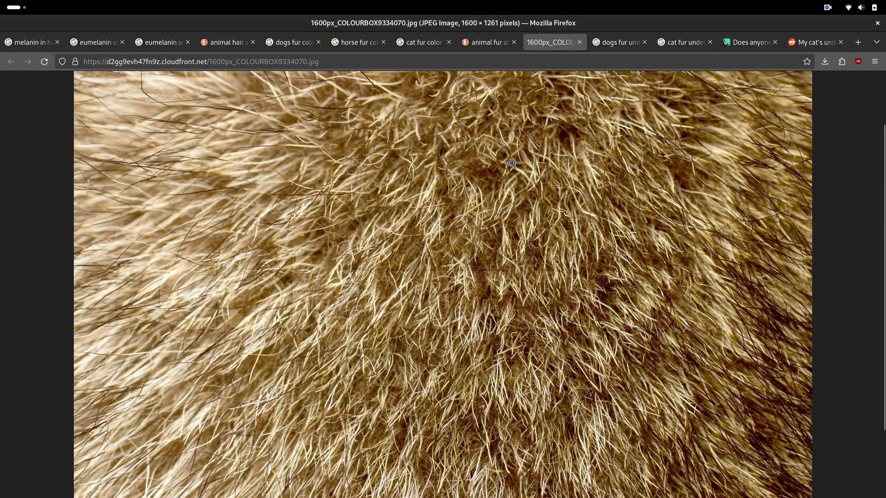
mouse_move(423, 298)
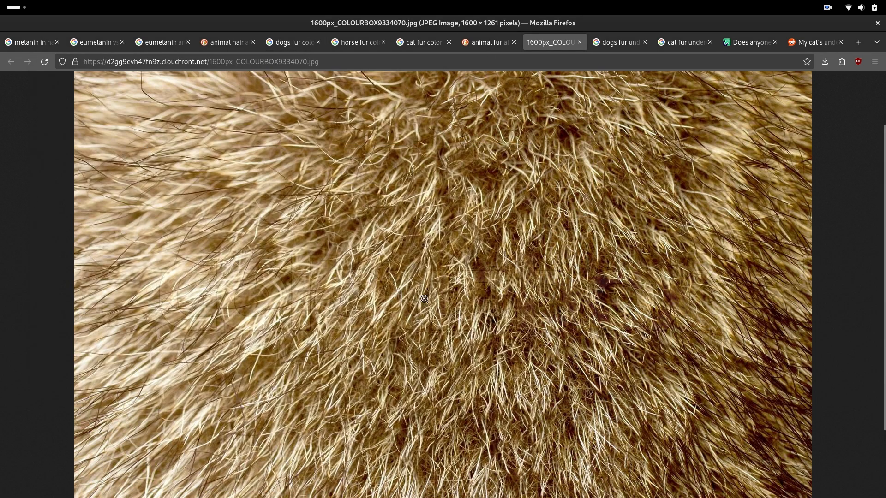
mouse_move(465, 171)
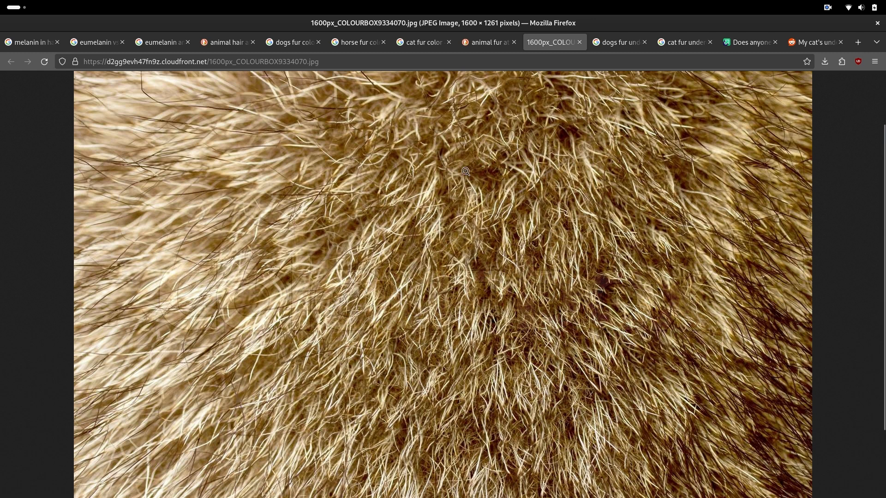
mouse_move(504, 152)
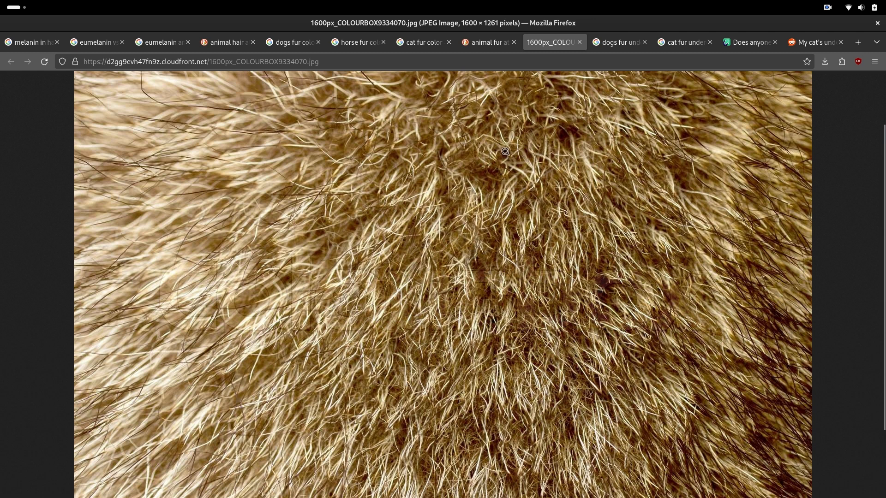
mouse_move(560, 231)
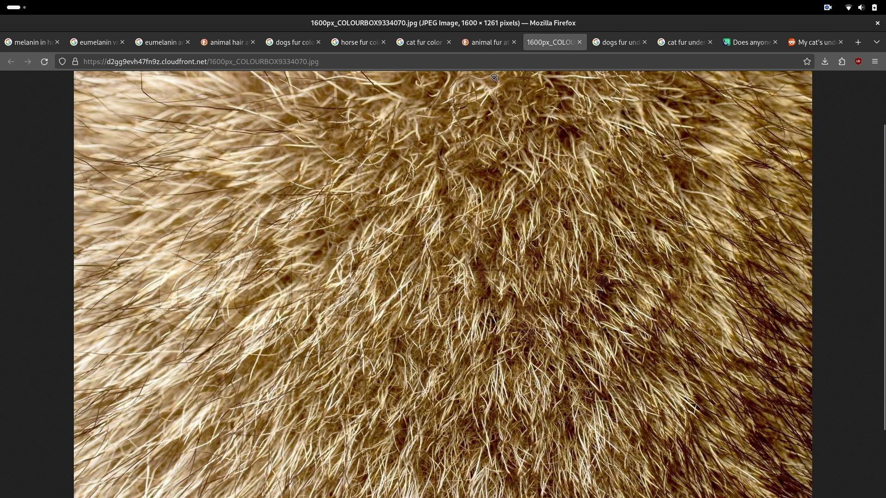
mouse_move(480, 150)
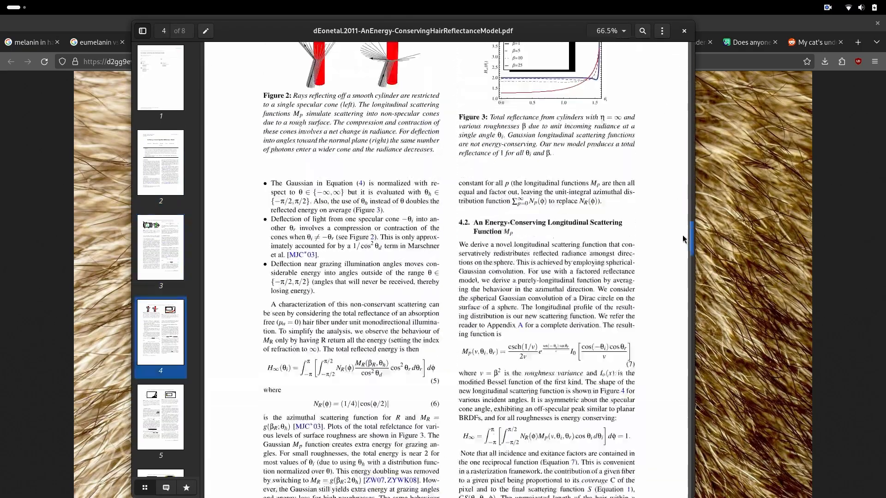
Scroll to section 6.1 on page 7 and highlight the pheomelanin absorption values {0.187, 0.4, 1.05}.
scroll("down", 3)
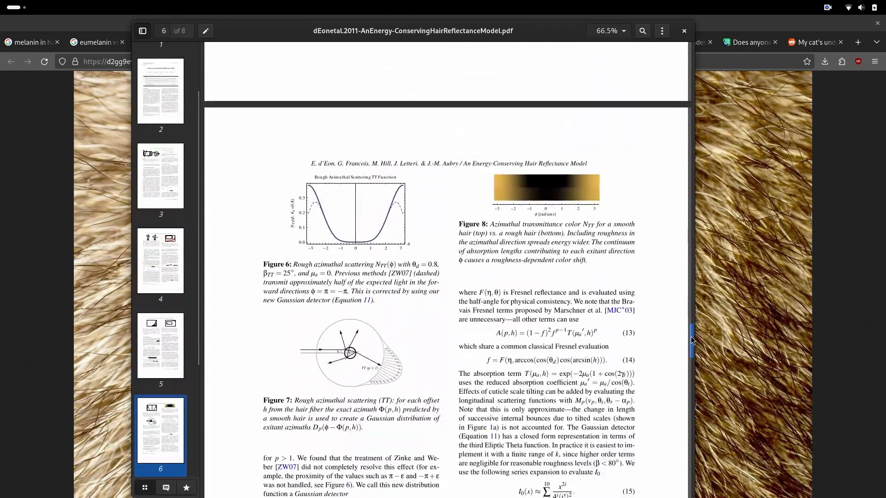
scroll("down", 3)
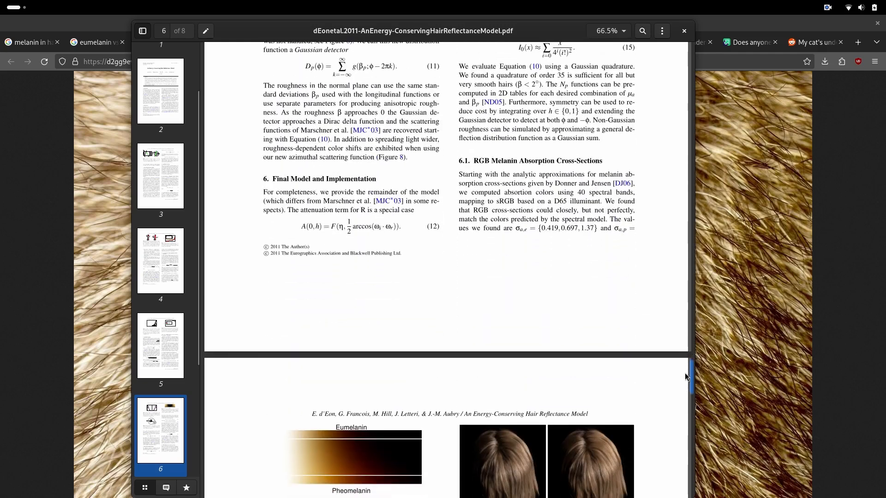
scroll("down", 3)
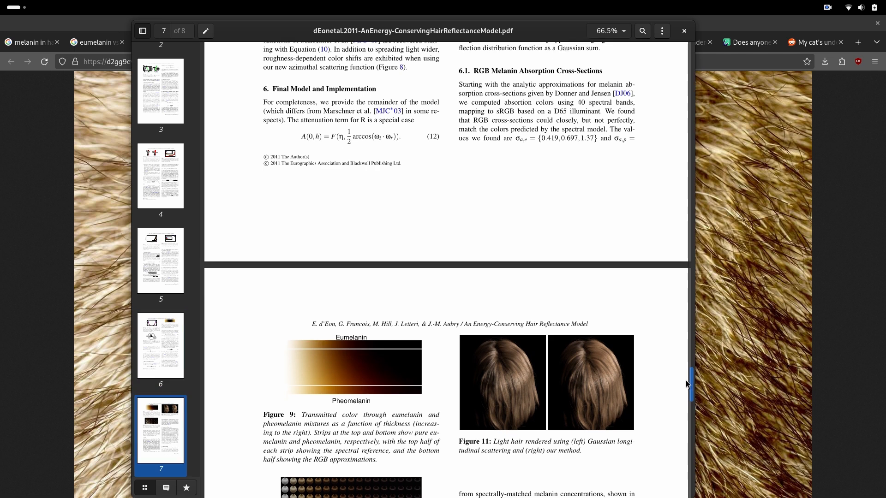
scroll("down", 3)
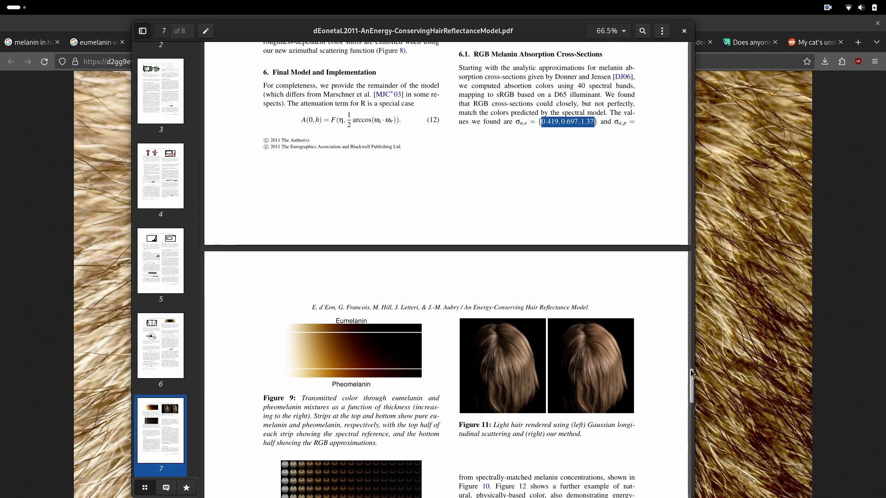
scroll("down", 3)
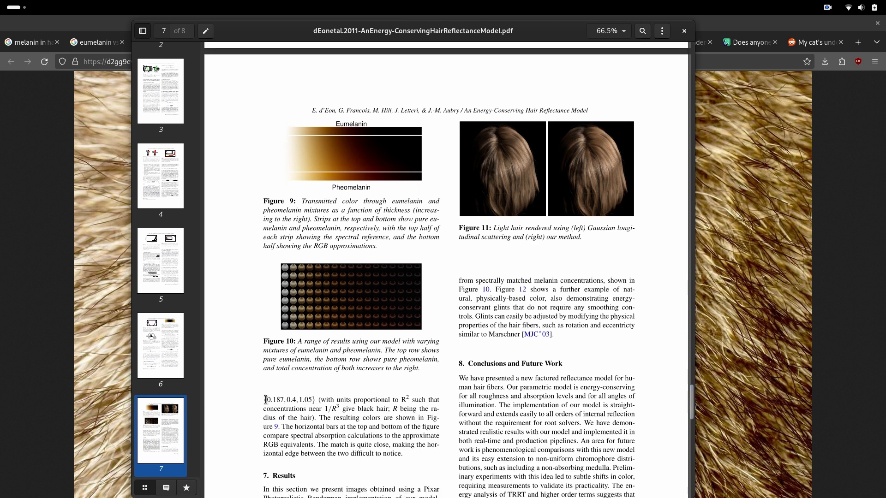
left_click_drag(265, 399, 316, 399)
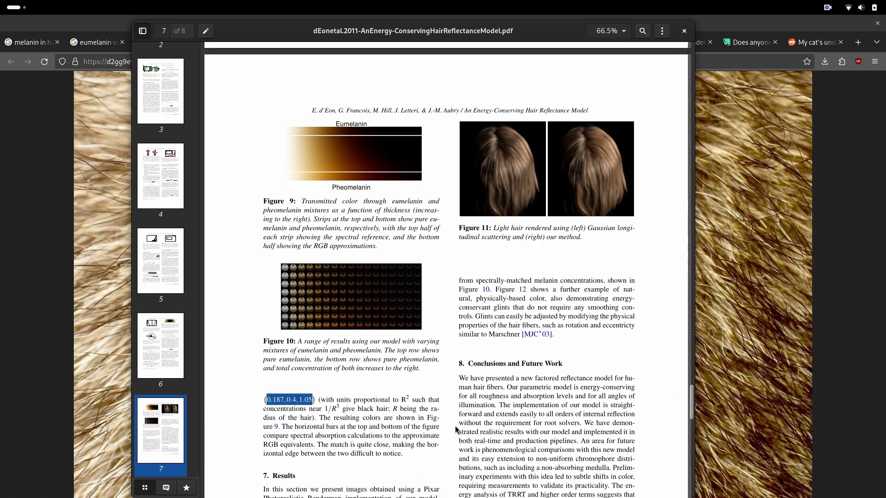